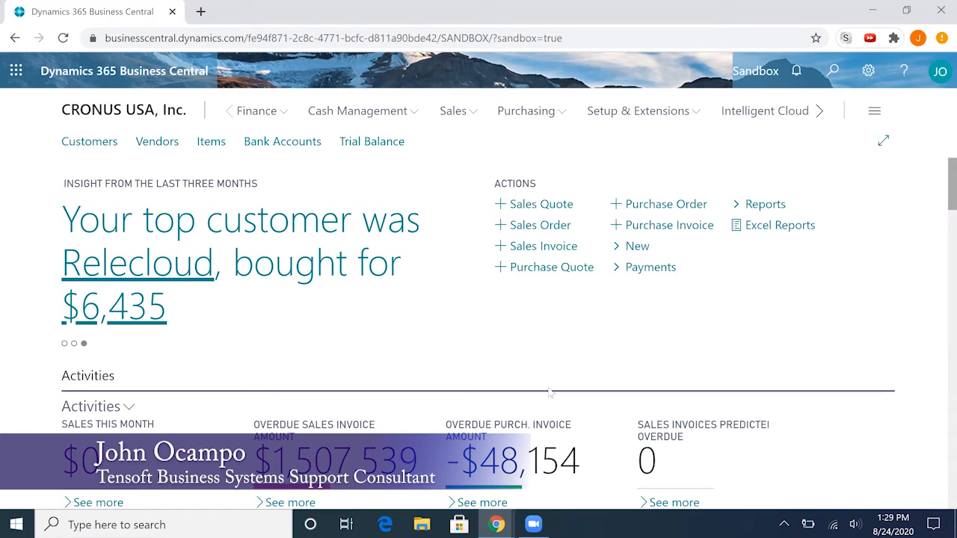
Step: Search 'user tasks' in Tell Me and open the User Tasks list page
scroll(down, 3)
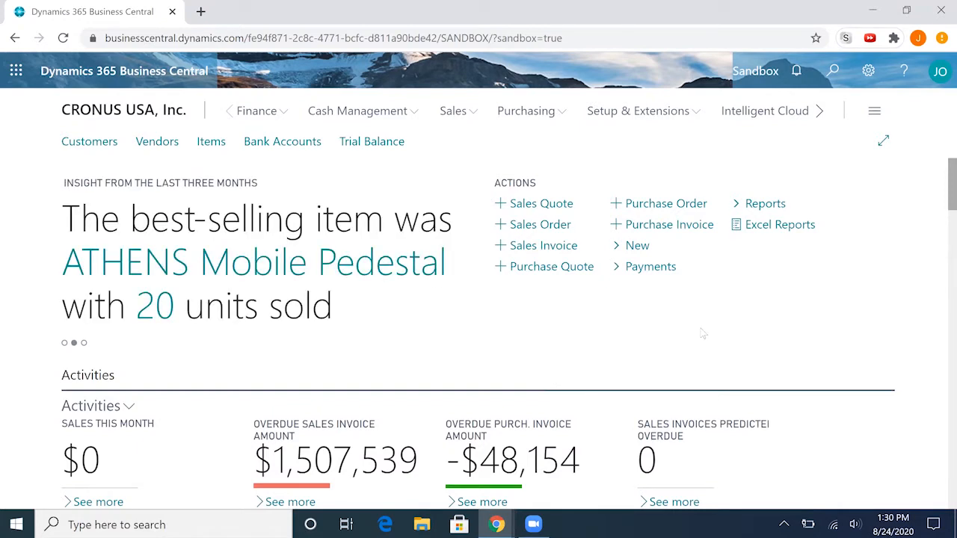
mouse_move(601, 302)
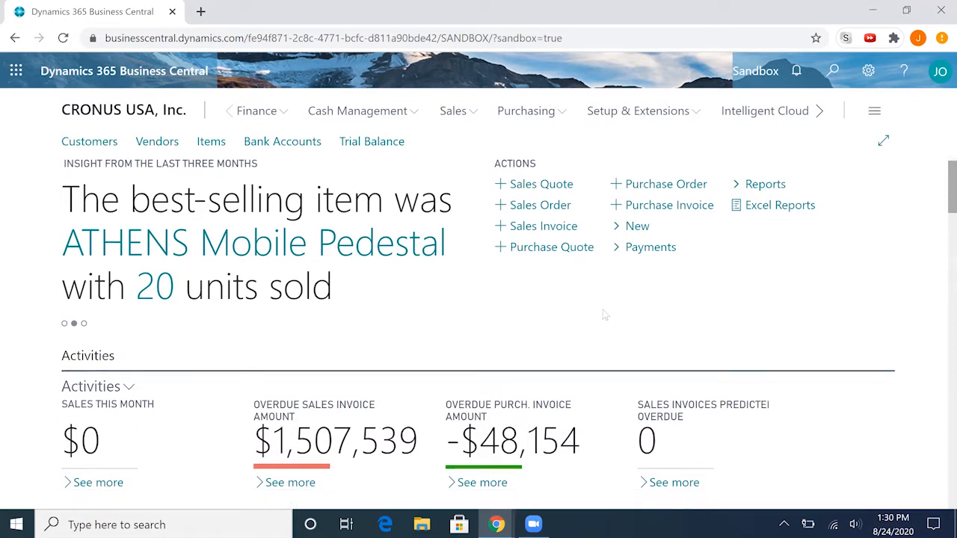
scroll(down, 3)
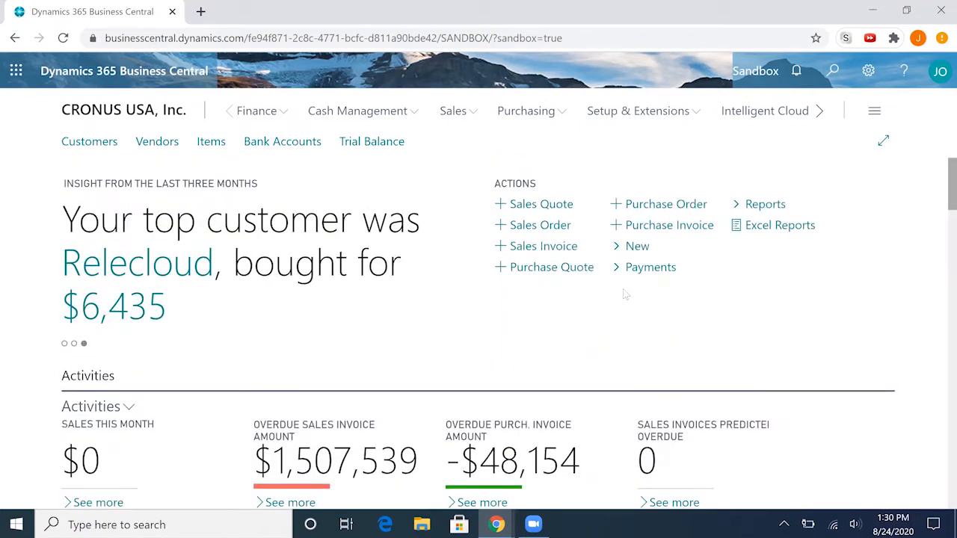
mouse_move(612, 312)
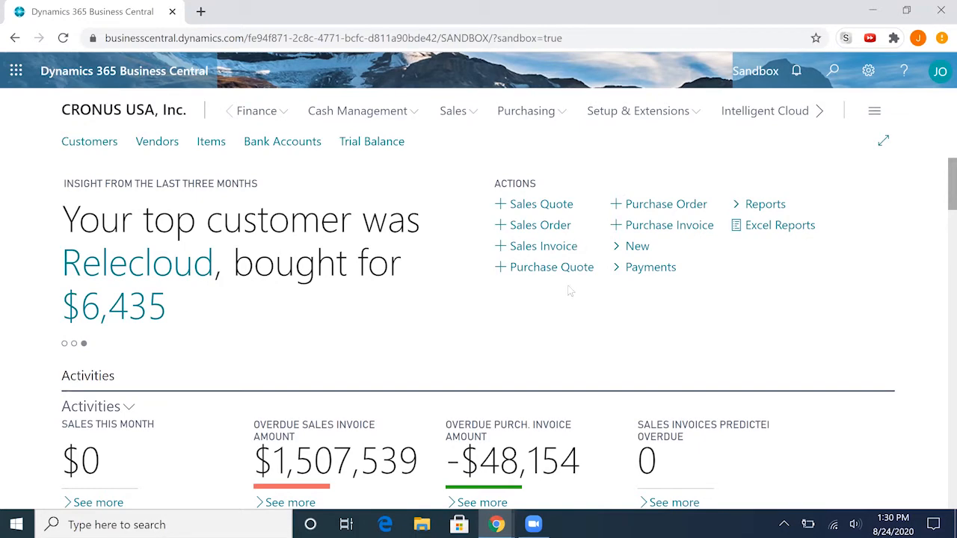
scroll(down, 3)
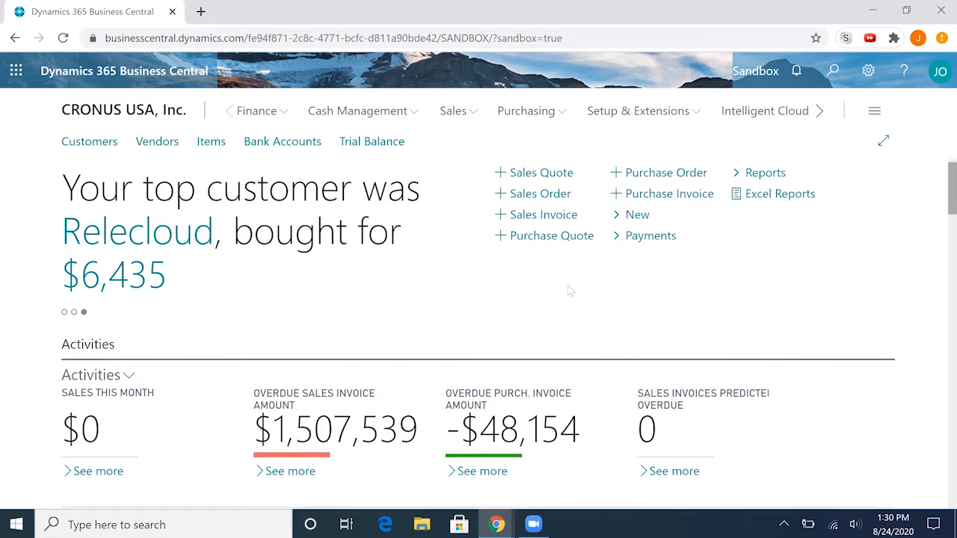
scroll(down, 3)
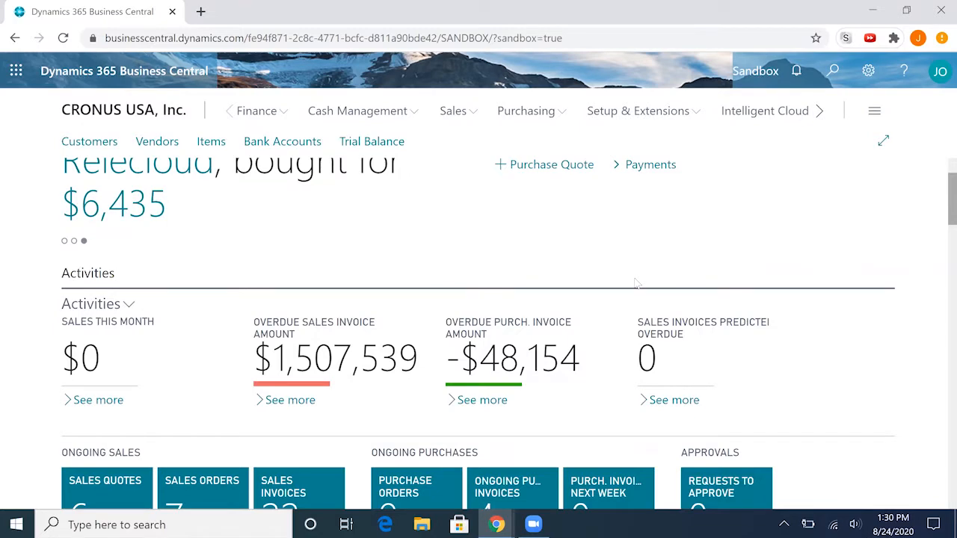
scroll(down, 3)
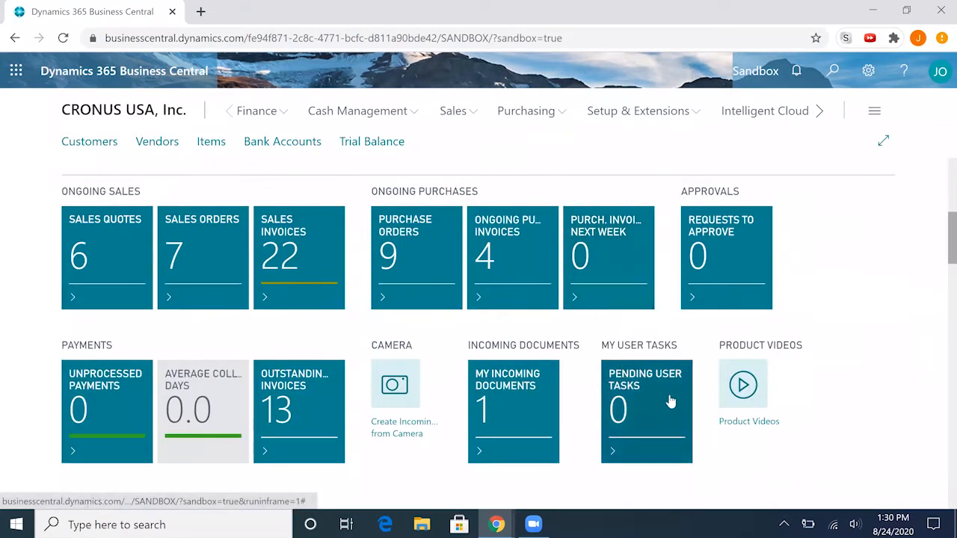
mouse_move(650, 400)
text(u)
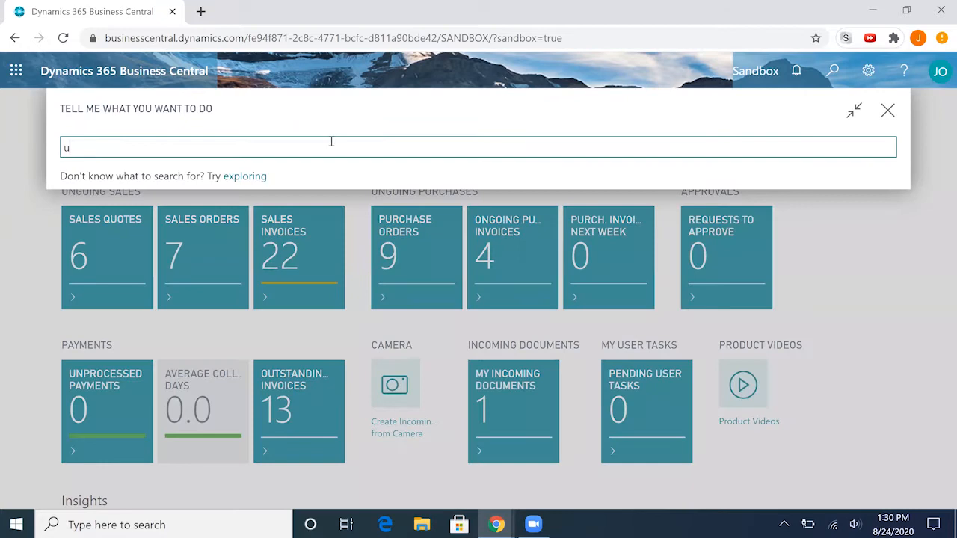
text(ser tasks)
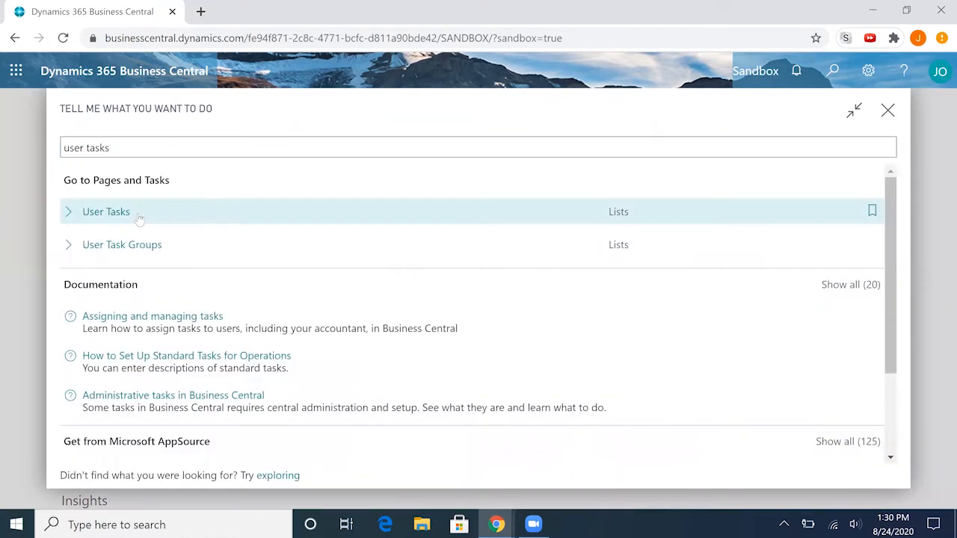
click(105, 212)
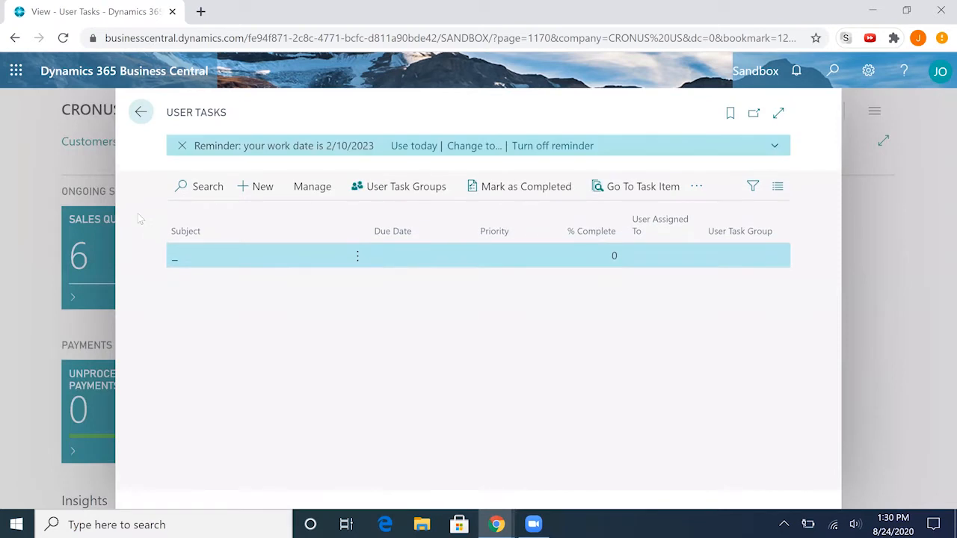
mouse_move(437, 260)
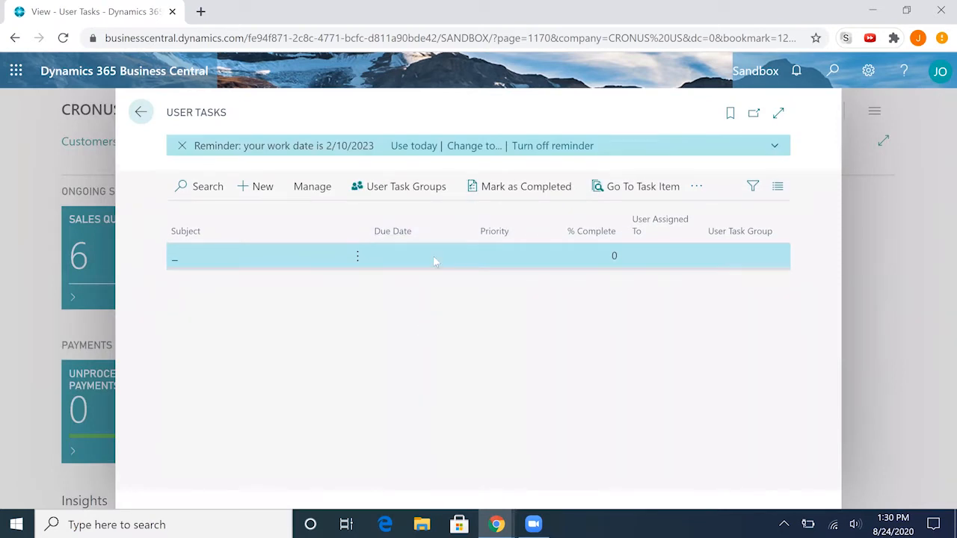
mouse_move(499, 335)
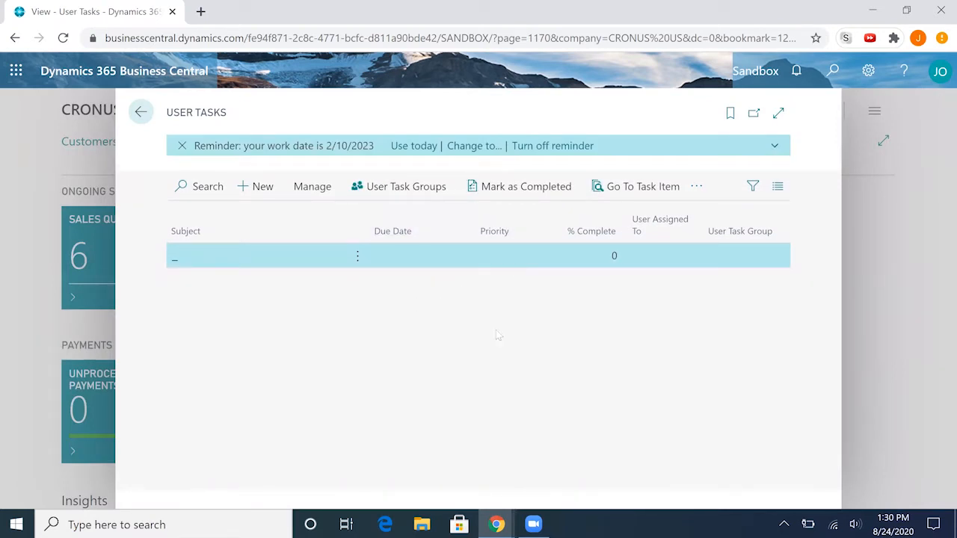
mouse_move(460, 329)
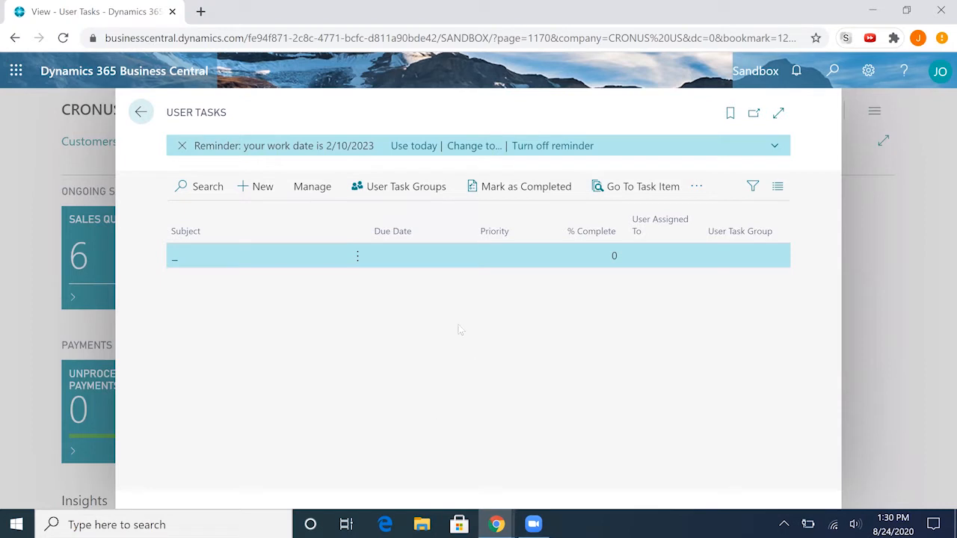
mouse_move(255, 186)
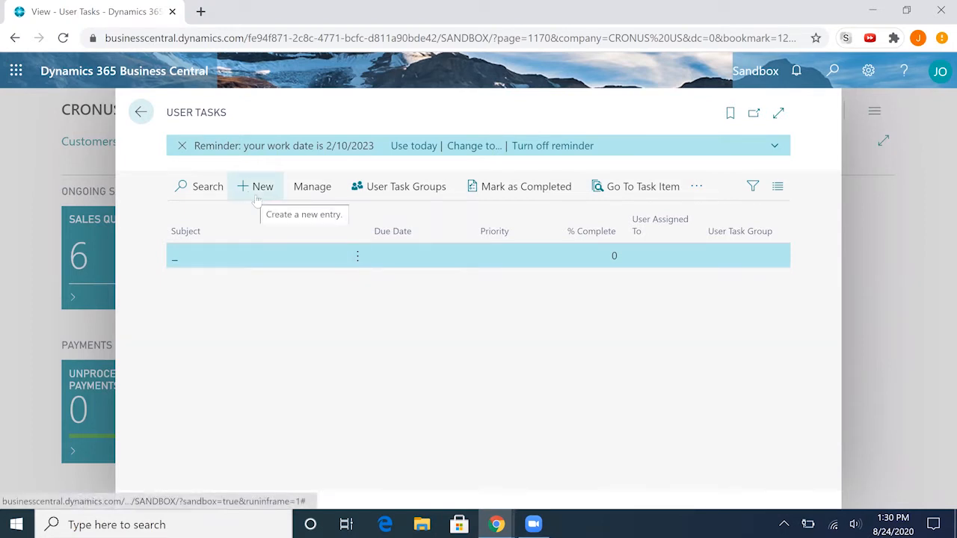
Step: Create a new user task with Subject 'Follow up with Vendor'
click(255, 185)
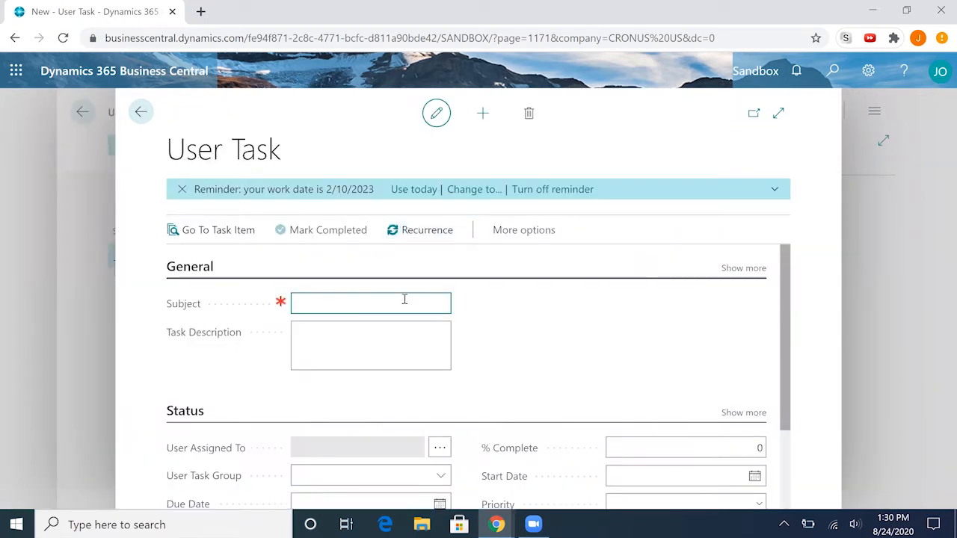
click(371, 302)
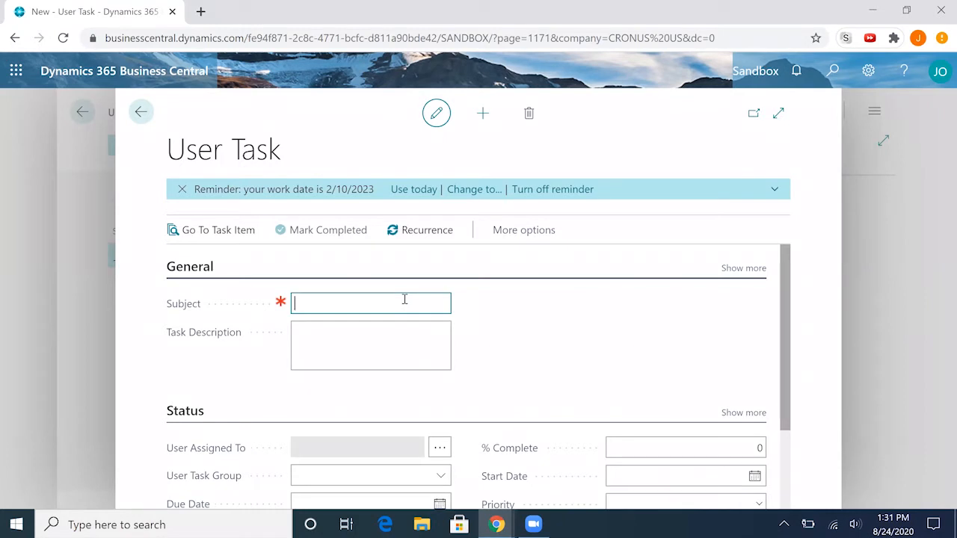
text(FOllo)
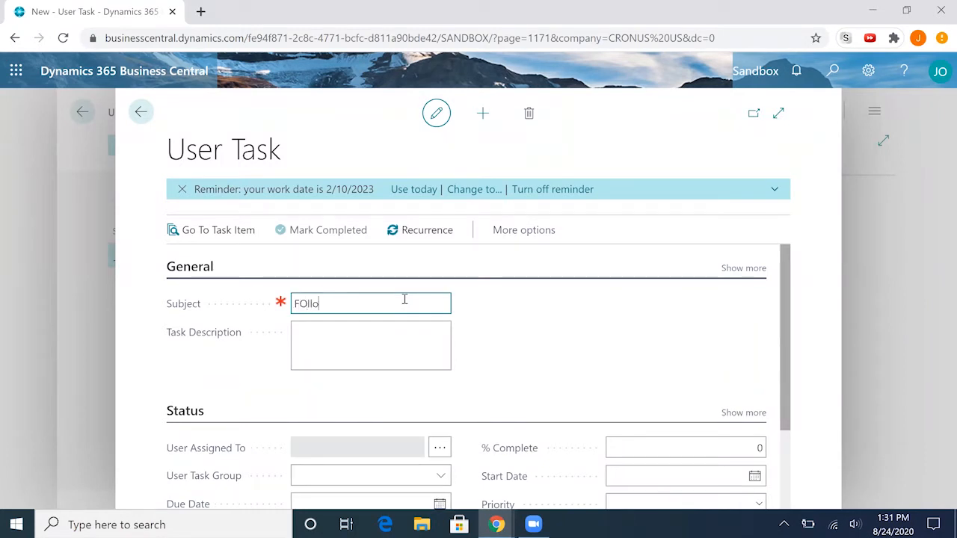
text(Follo)
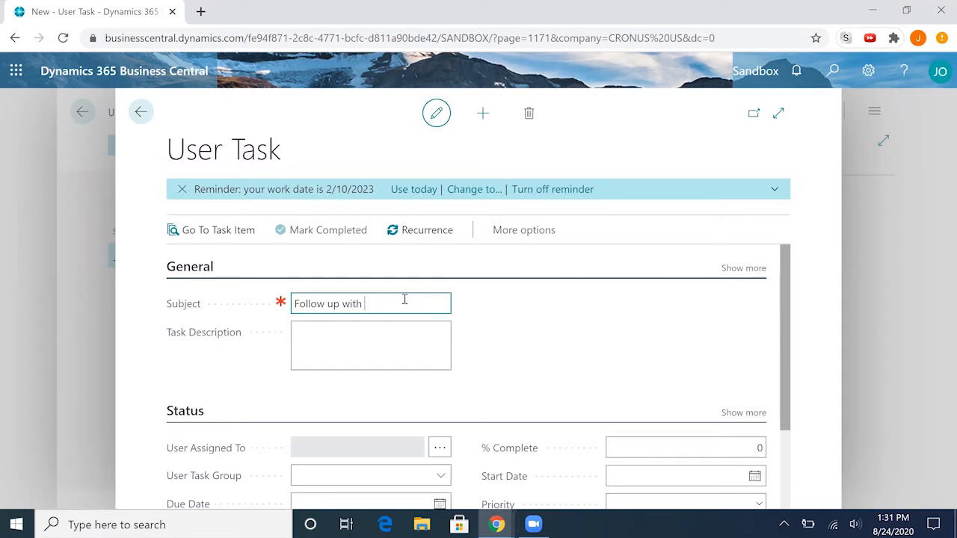
text(Ve)
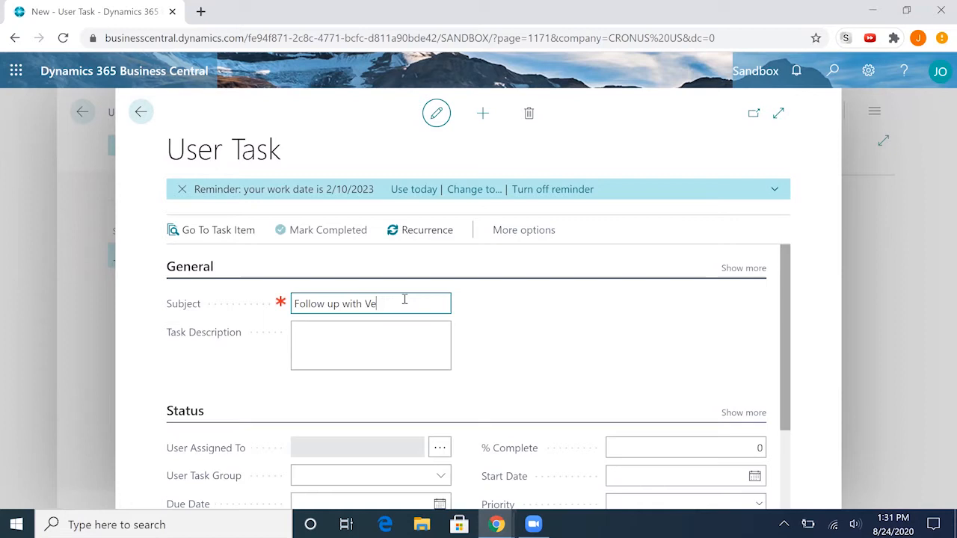
Step: Enter the Task Description 'Please follow up with vendor no. 1000'
click(370, 344)
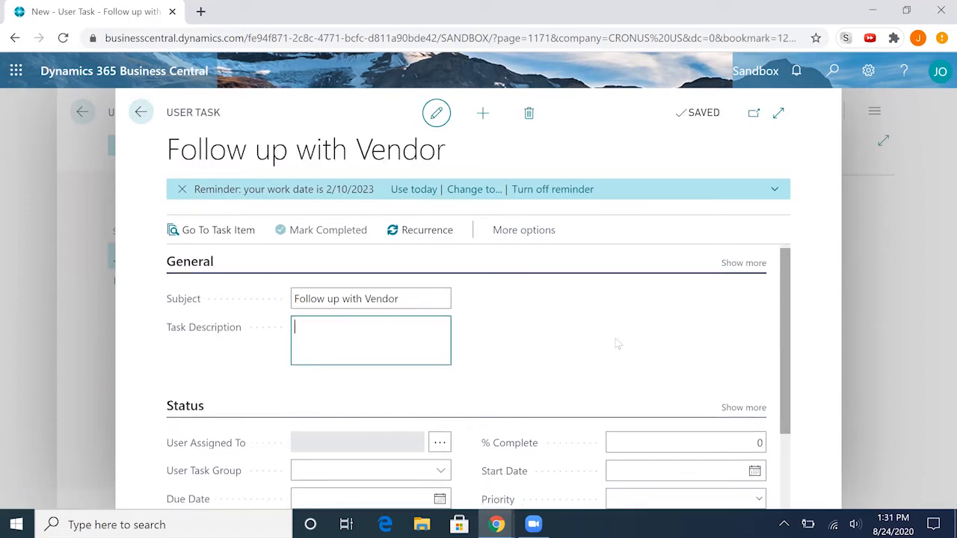
text(Please)
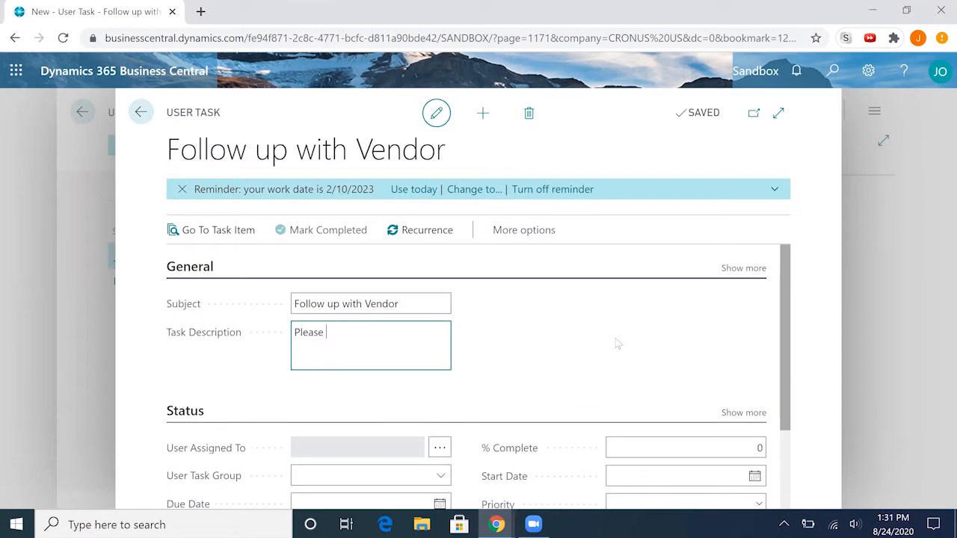
text(follow up with)
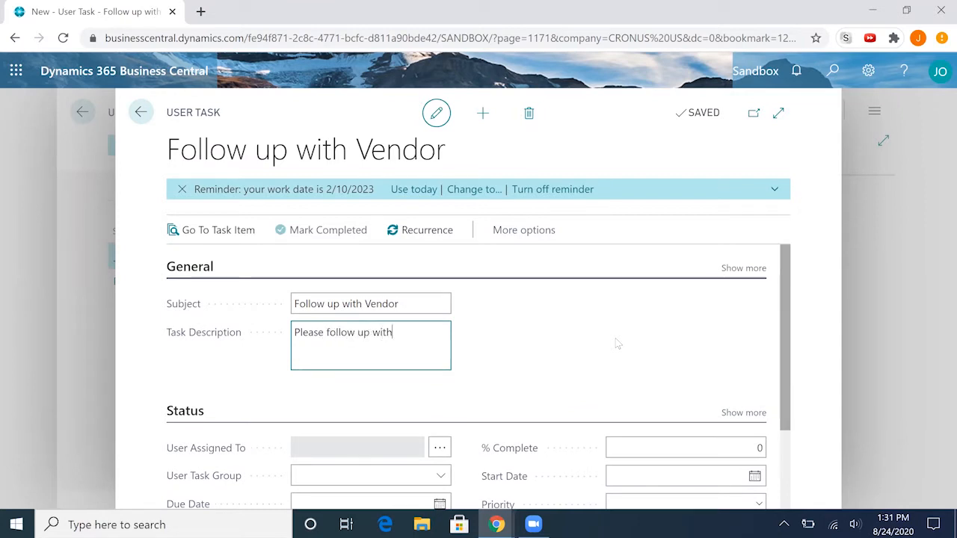
text(vendor no.)
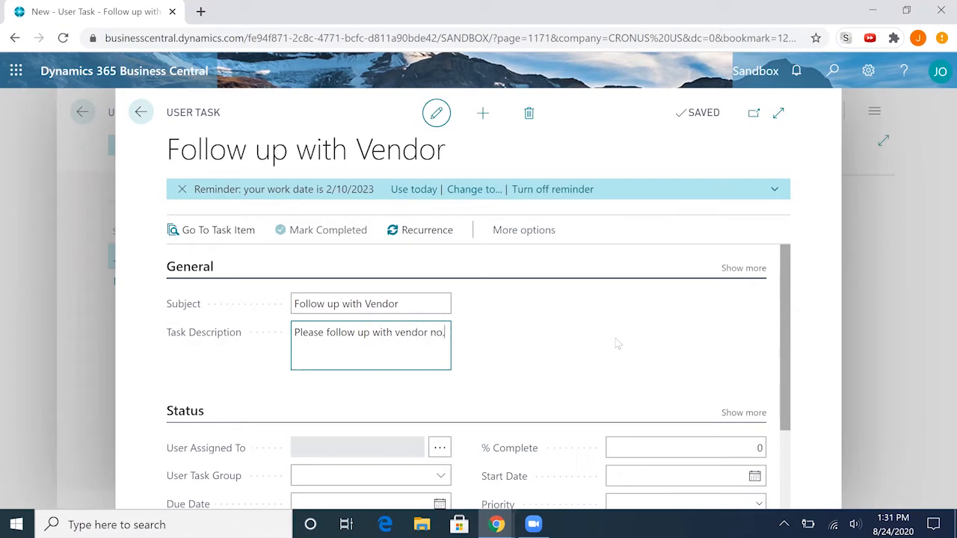
text(1000)
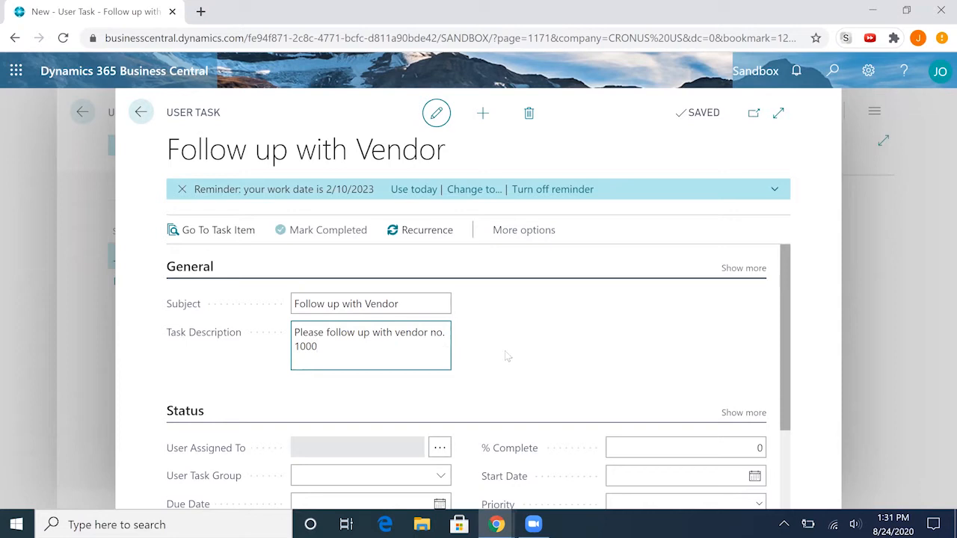
scroll(down, 3)
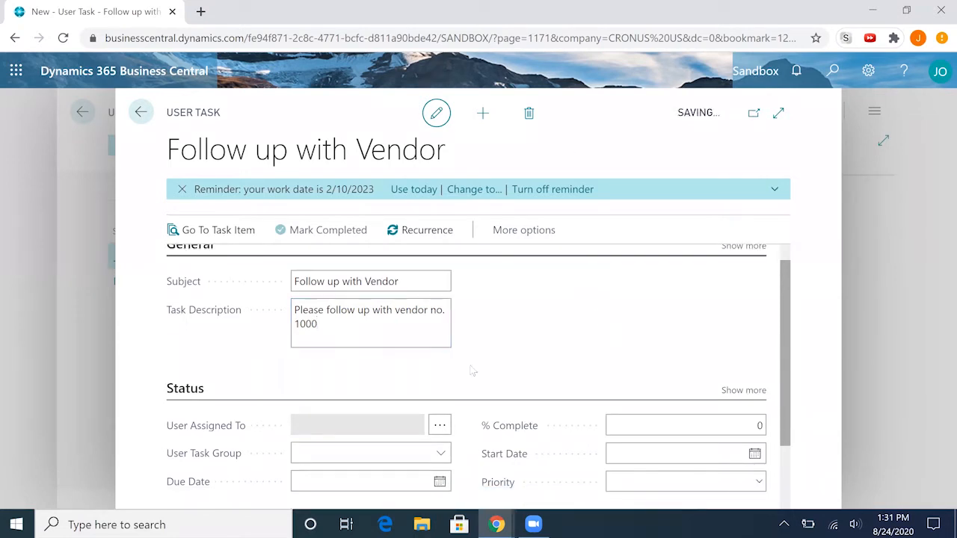
scroll(down, 3)
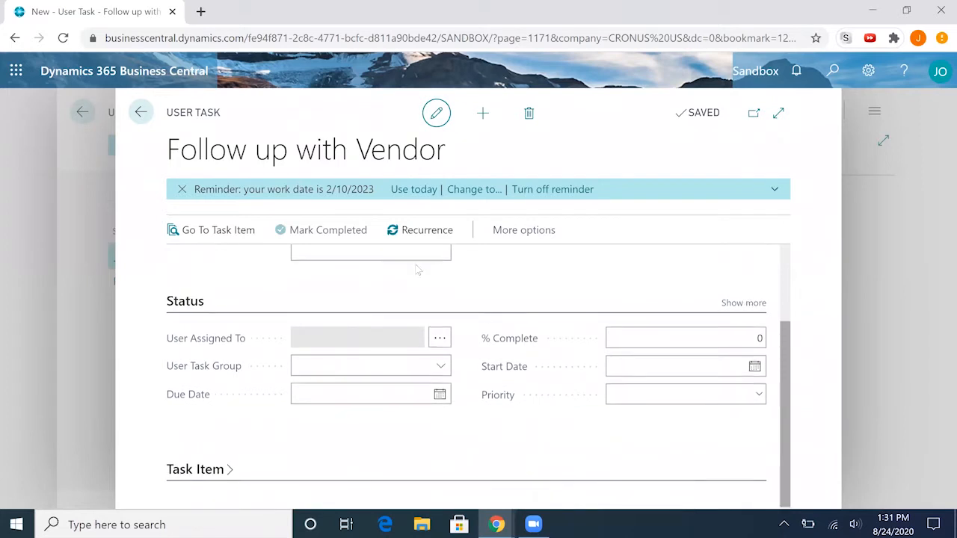
Step: Set User Assigned To on the task to JOHN via the Users lookup
click(366, 364)
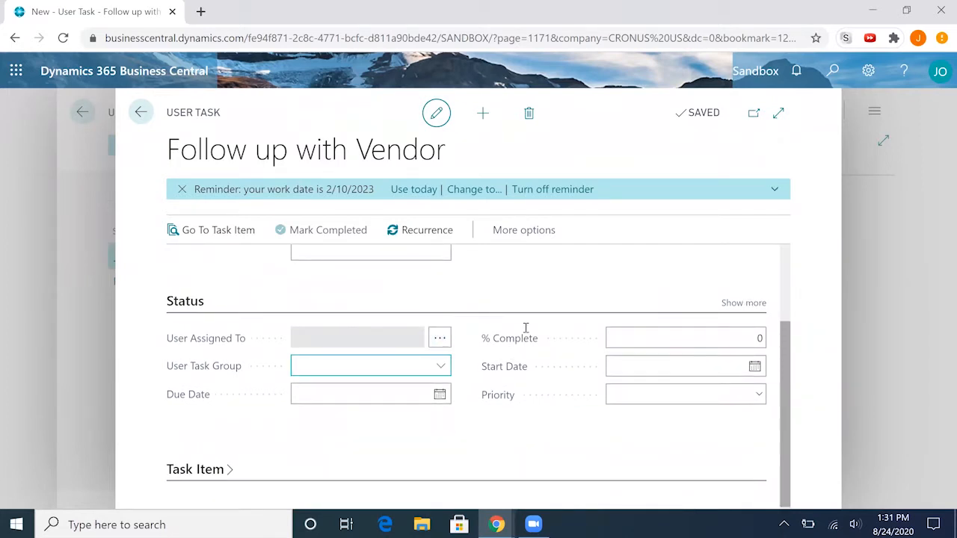
click(439, 338)
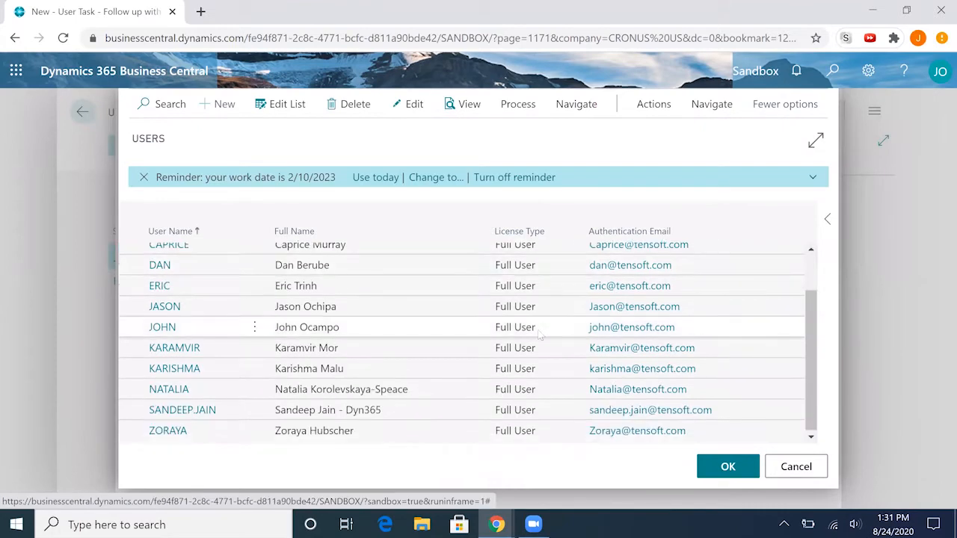
click(306, 325)
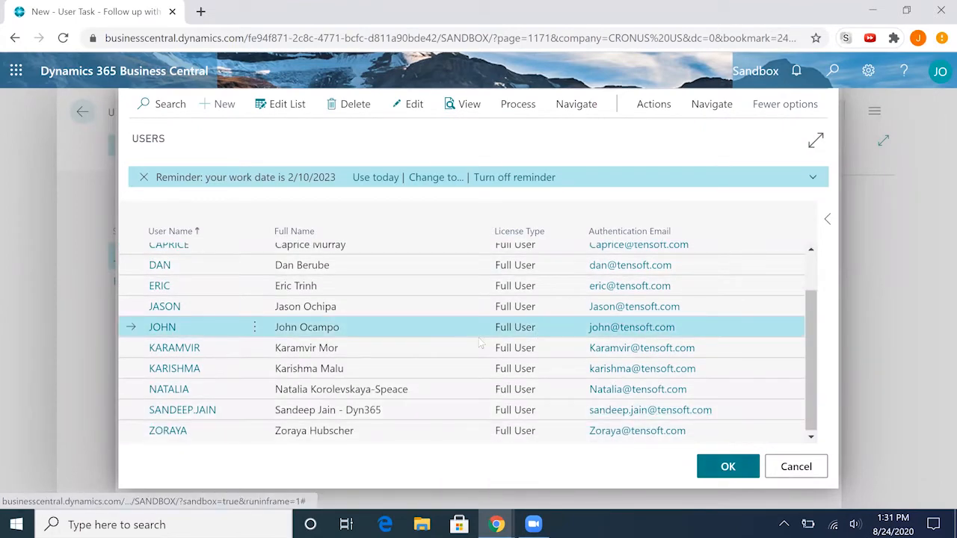
click(726, 466)
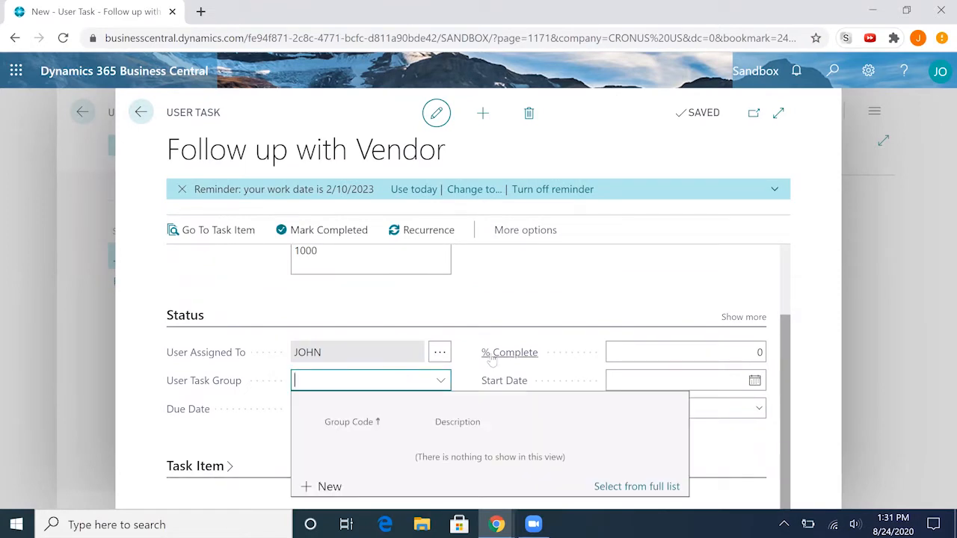
mouse_move(520, 370)
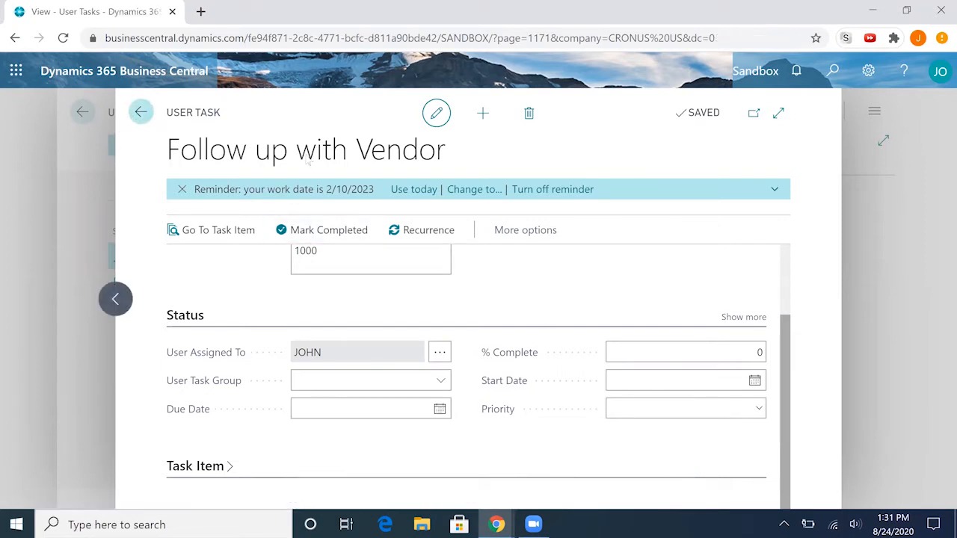
Step: Create user task group ACCOUNTING with JOHN as member, then return to User Tasks
click(141, 112)
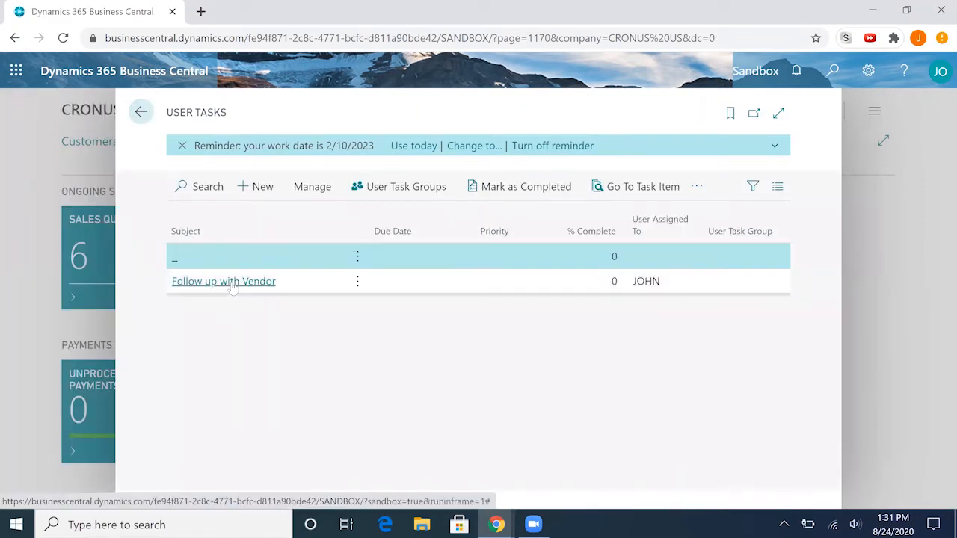
mouse_move(262, 292)
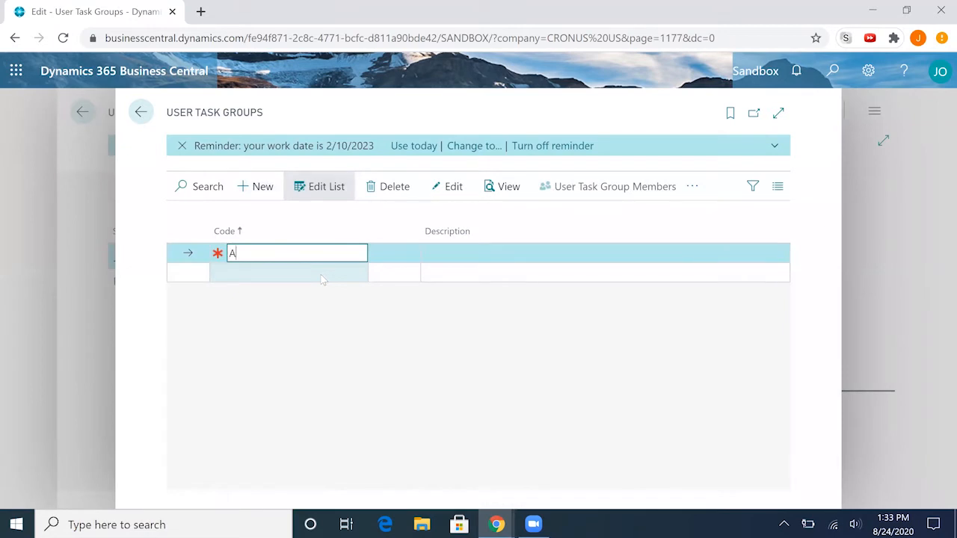
text(ccount)
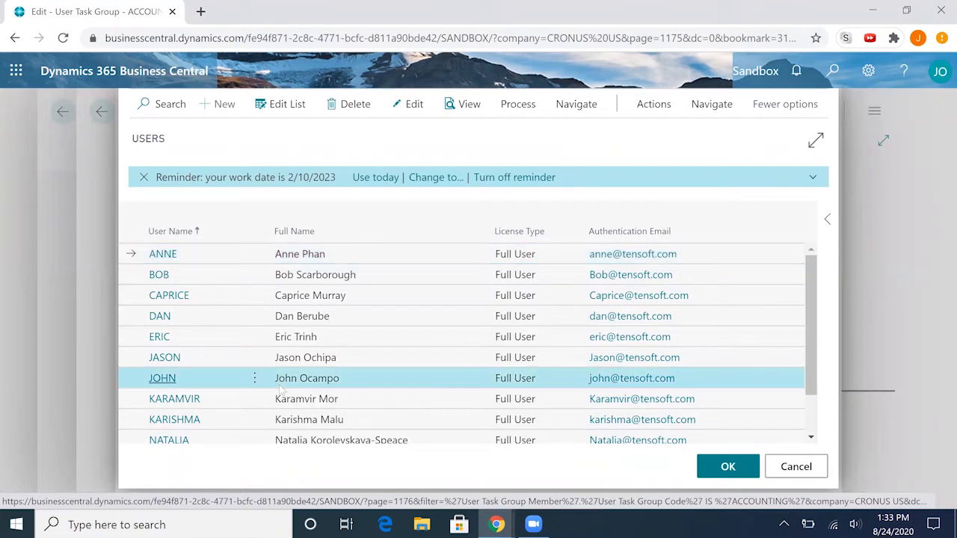
click(726, 466)
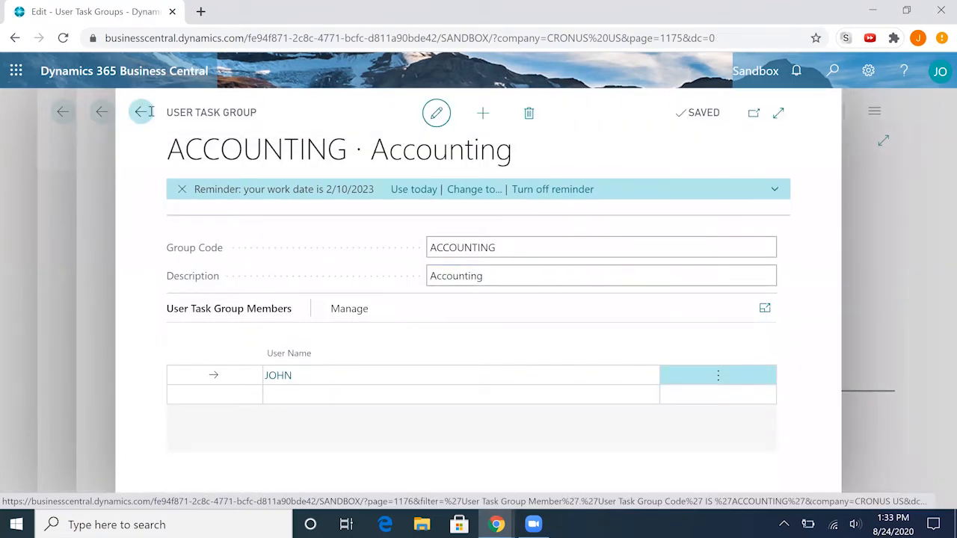
click(141, 112)
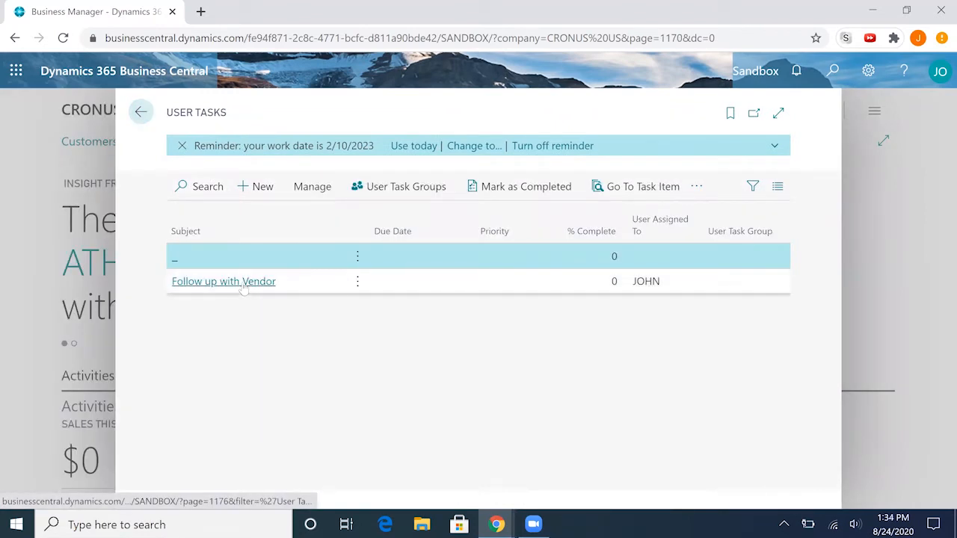
Step: Open the Follow up with Vendor task and make it editable
click(224, 281)
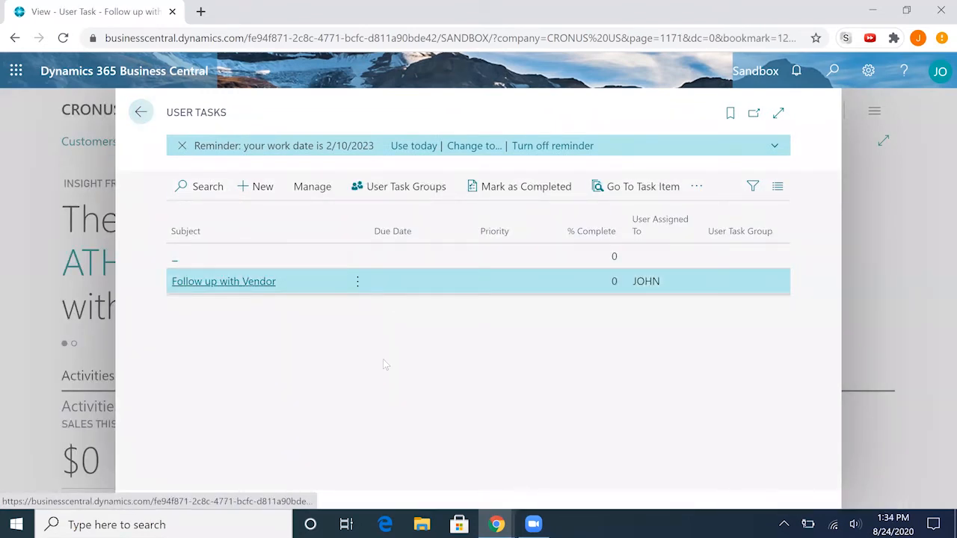
click(224, 281)
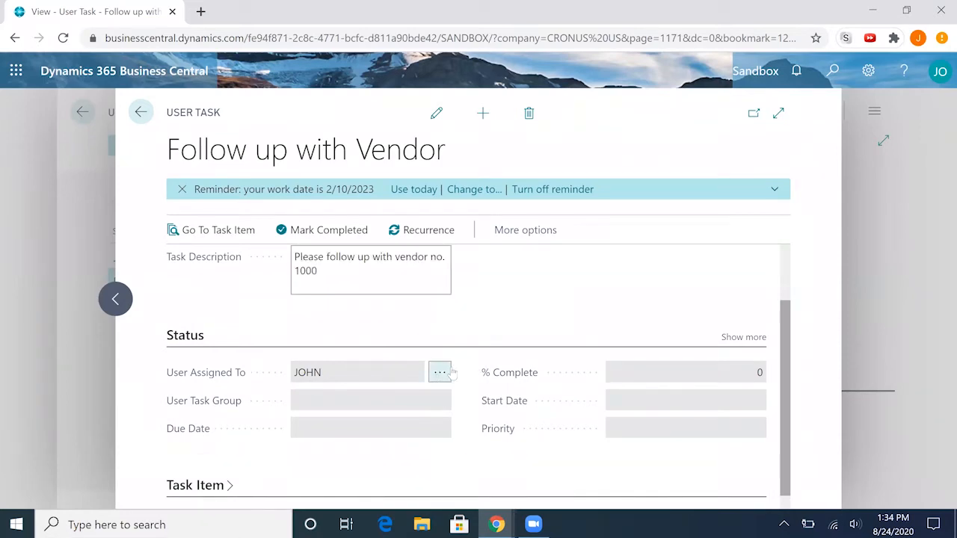
click(439, 372)
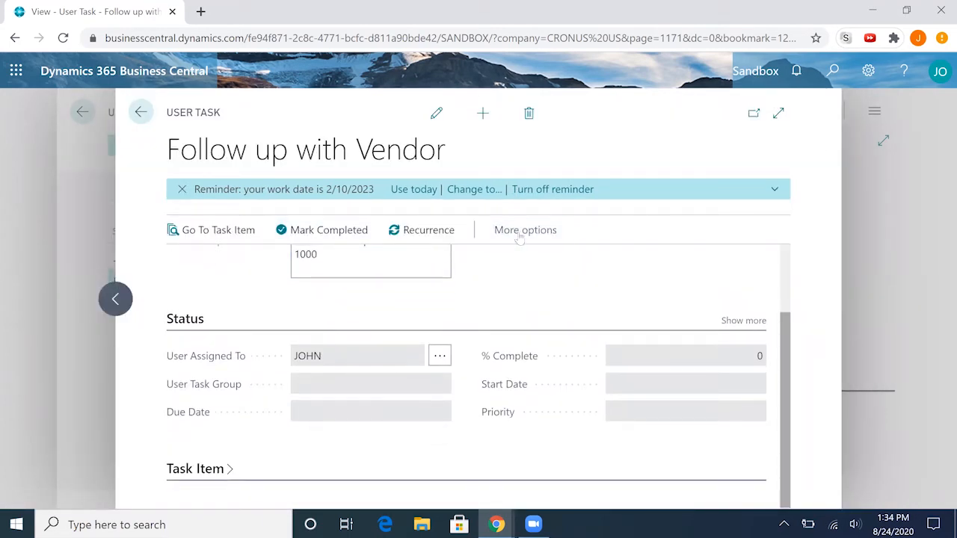
click(525, 230)
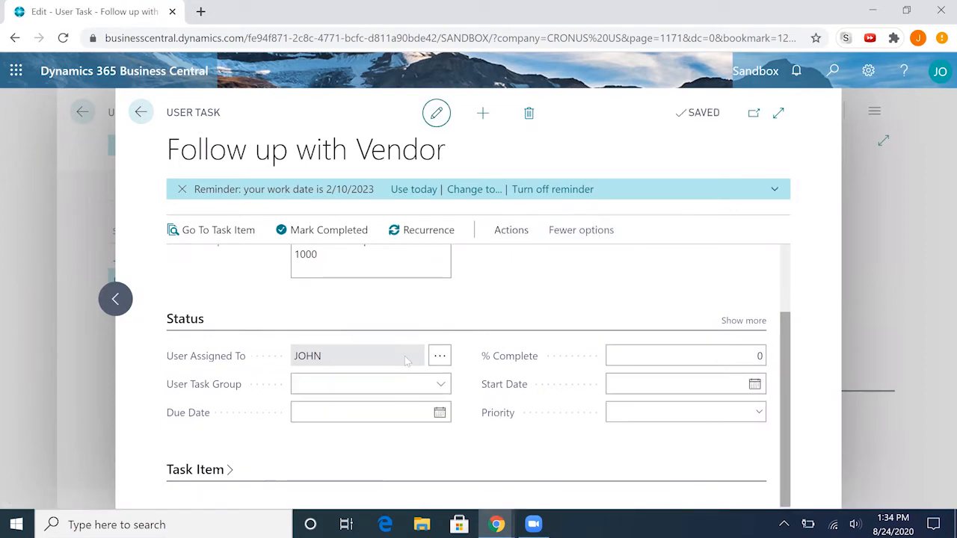
Step: Set User Task Group to ACCOUNTING and bring up the users lookup for the assignee
click(366, 383)
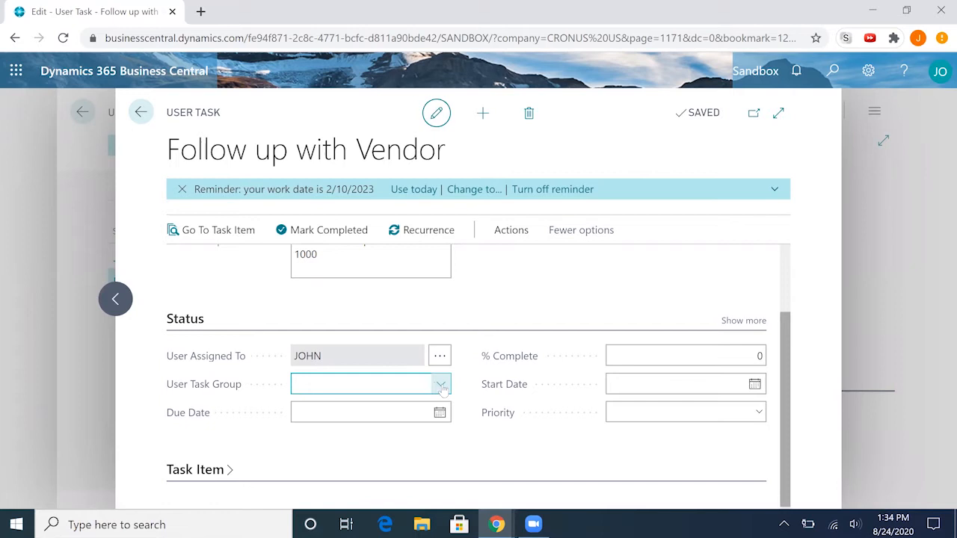
click(439, 383)
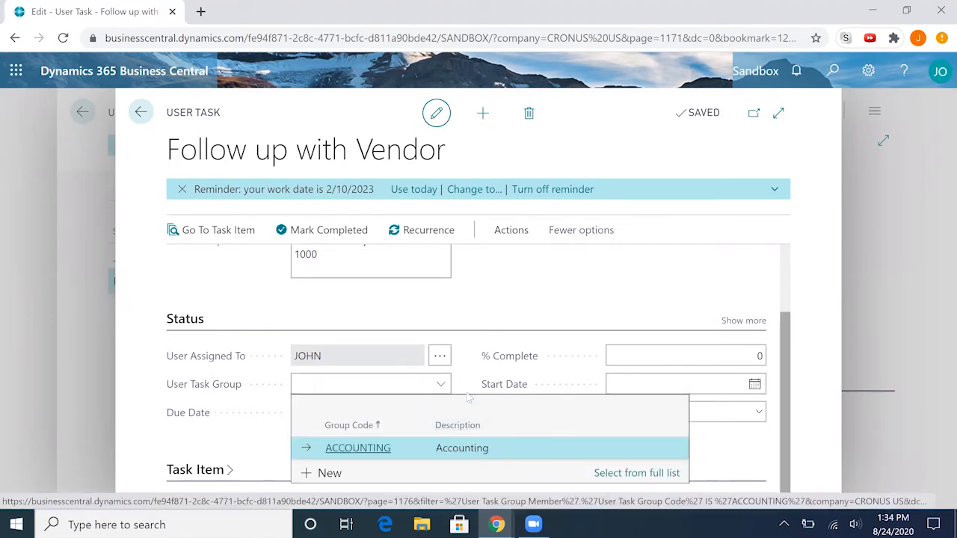
click(358, 448)
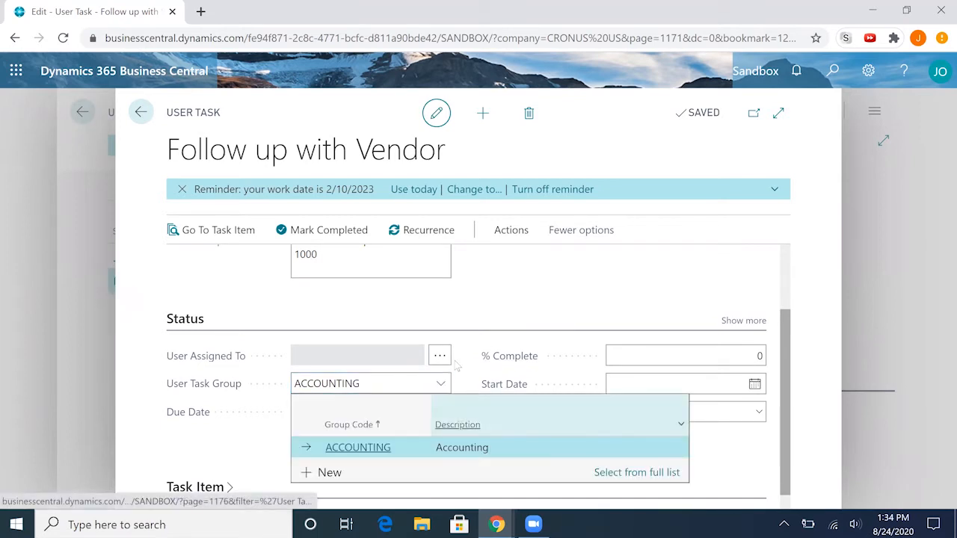
click(357, 447)
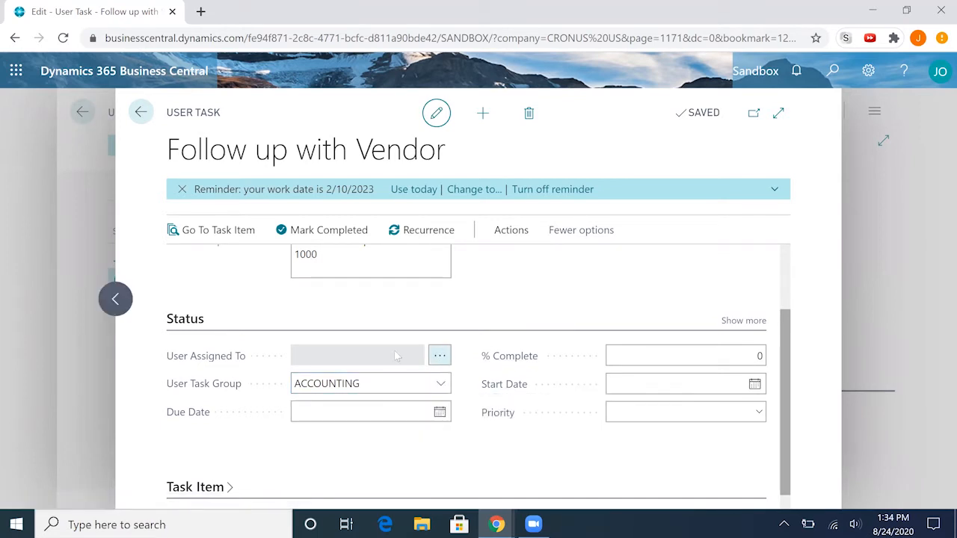
click(439, 356)
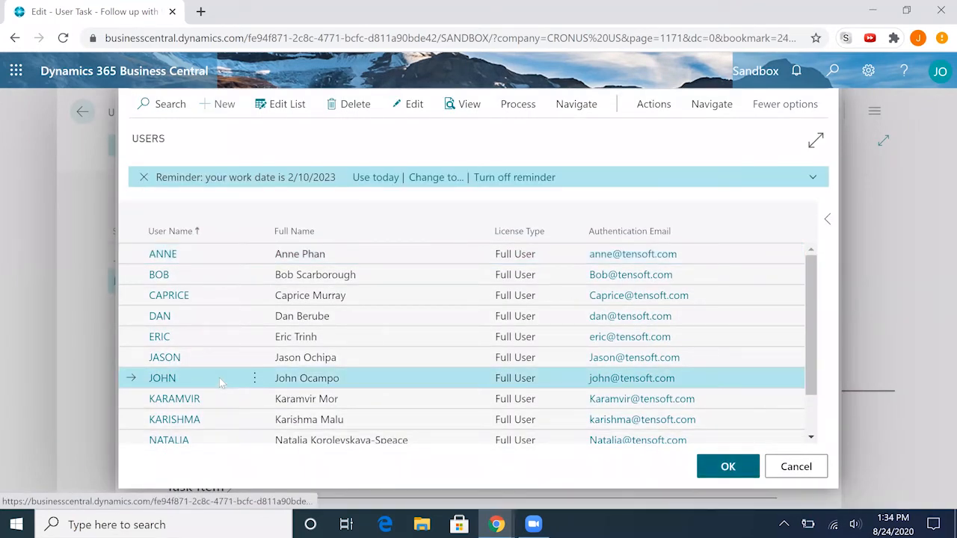
Step: Assign JOHN, set due date 8/28/2020, start date 8/24/2020 and priority Normal
click(727, 466)
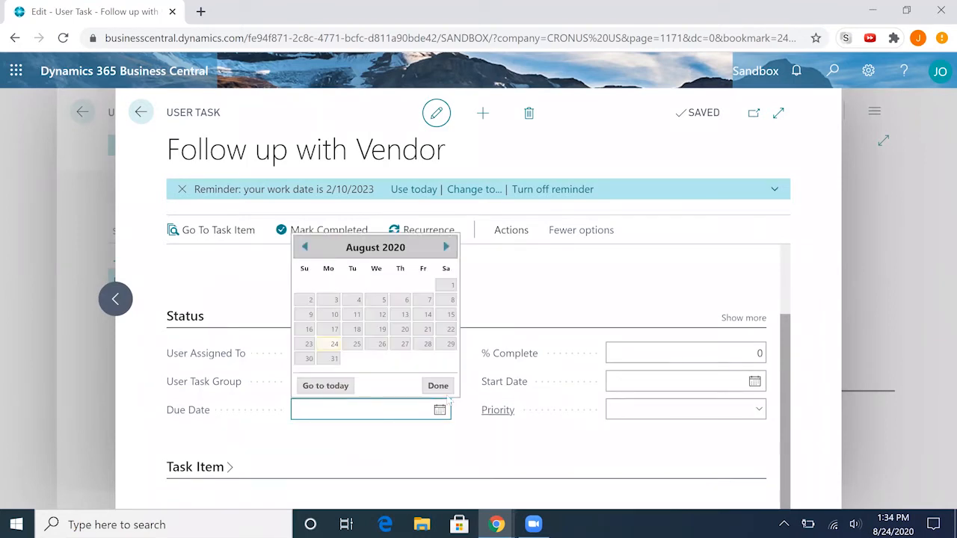
mouse_move(367, 346)
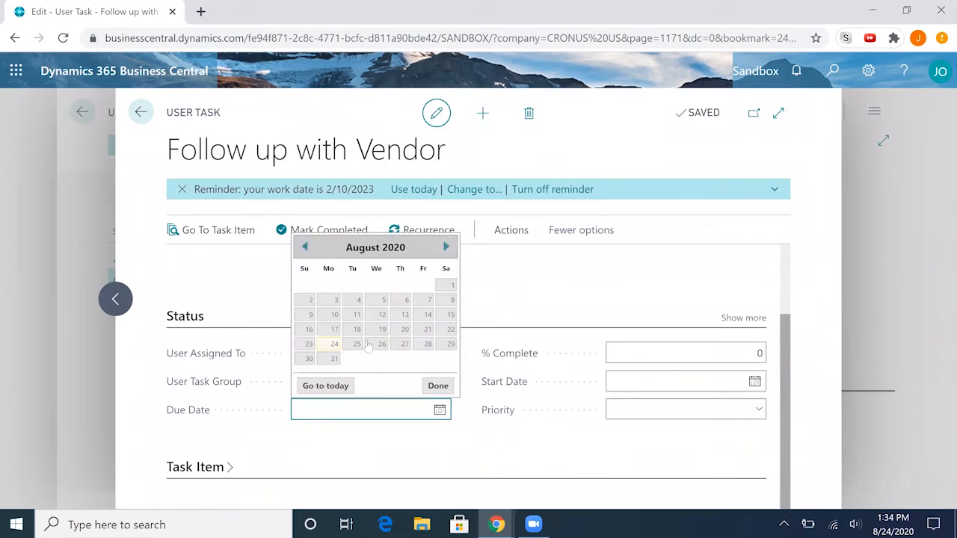
click(427, 344)
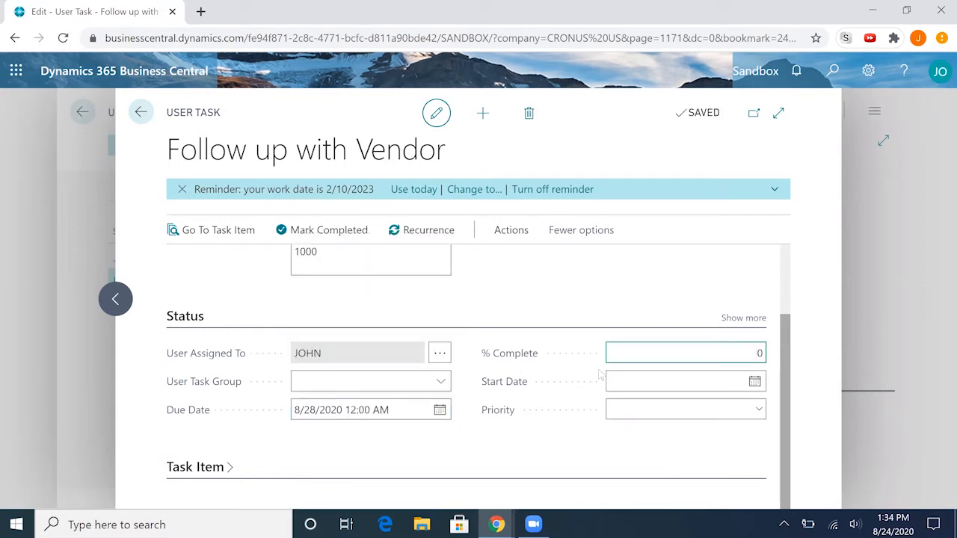
click(673, 381)
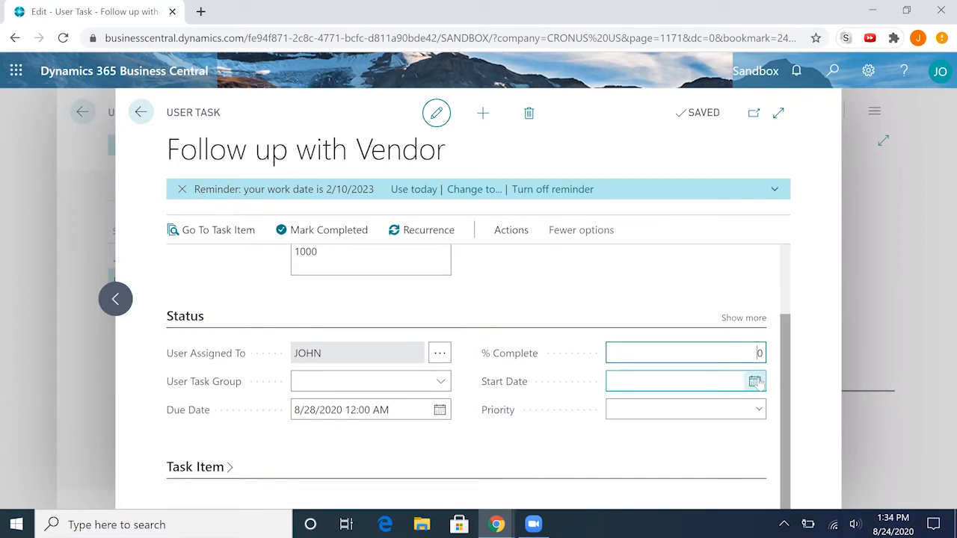
click(753, 381)
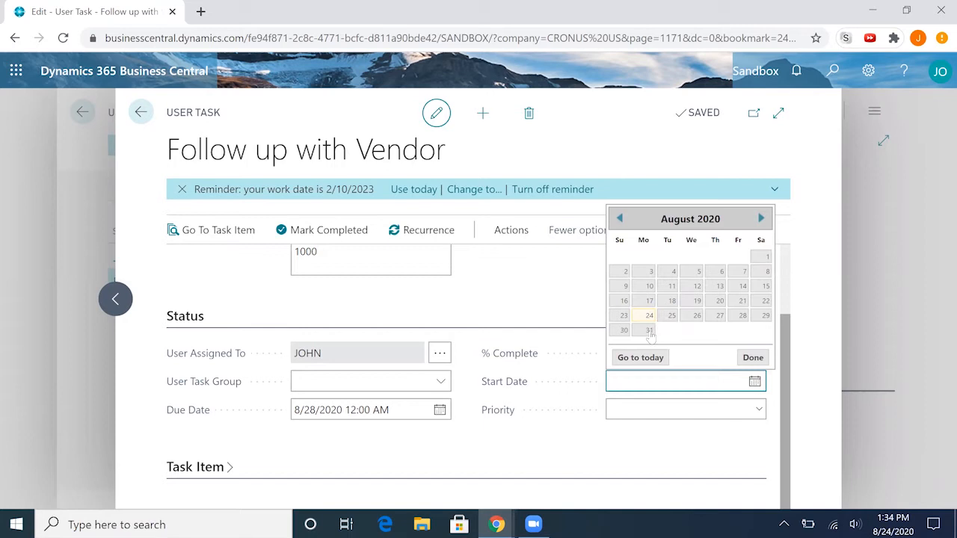
click(648, 314)
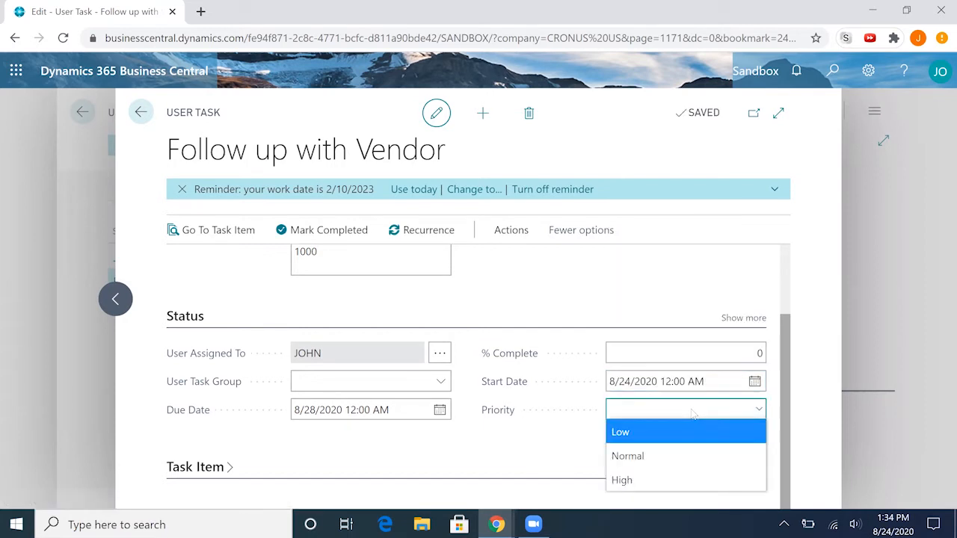
click(627, 456)
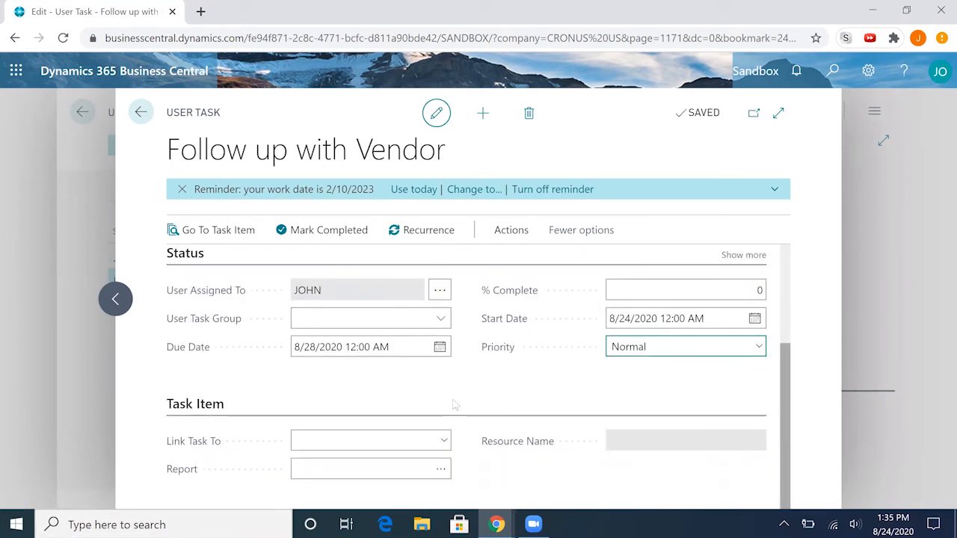
click(370, 439)
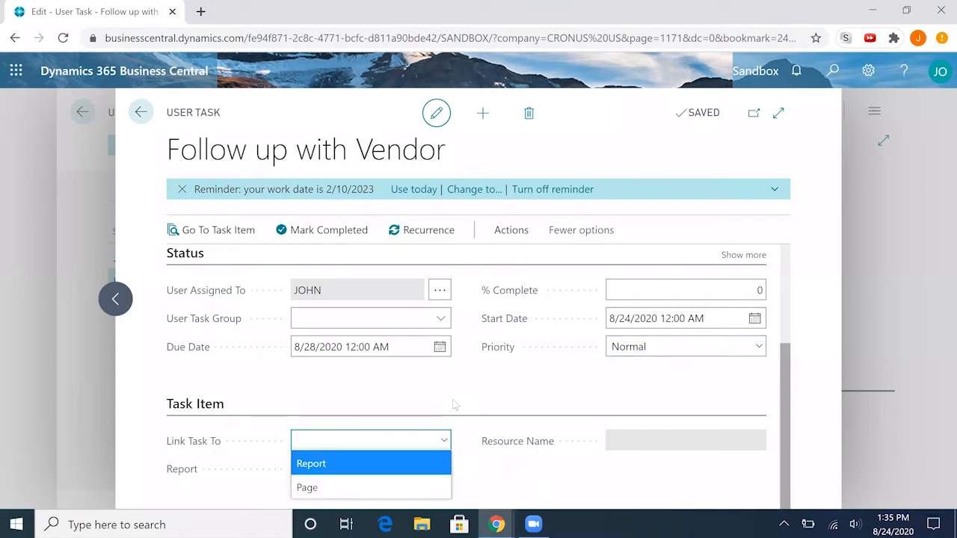
mouse_move(307, 487)
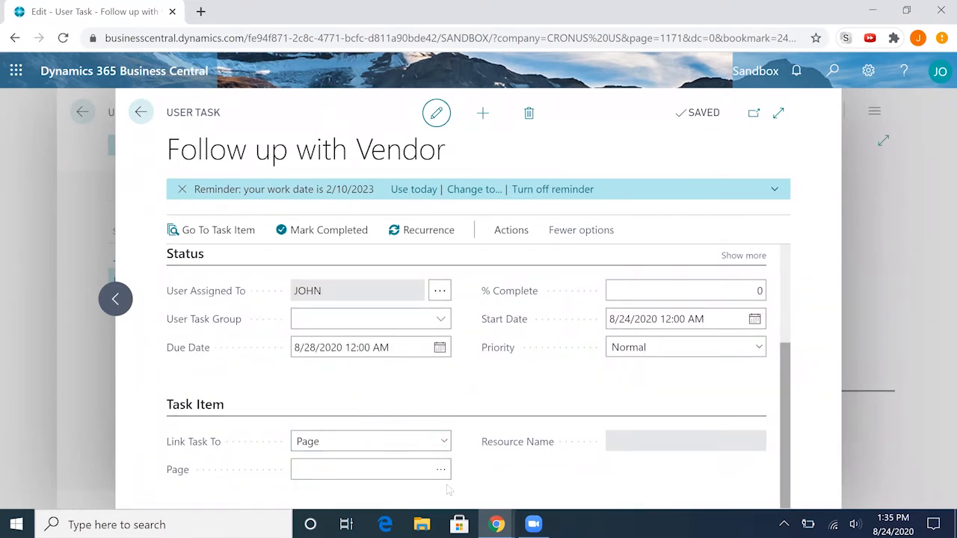
mouse_move(484, 490)
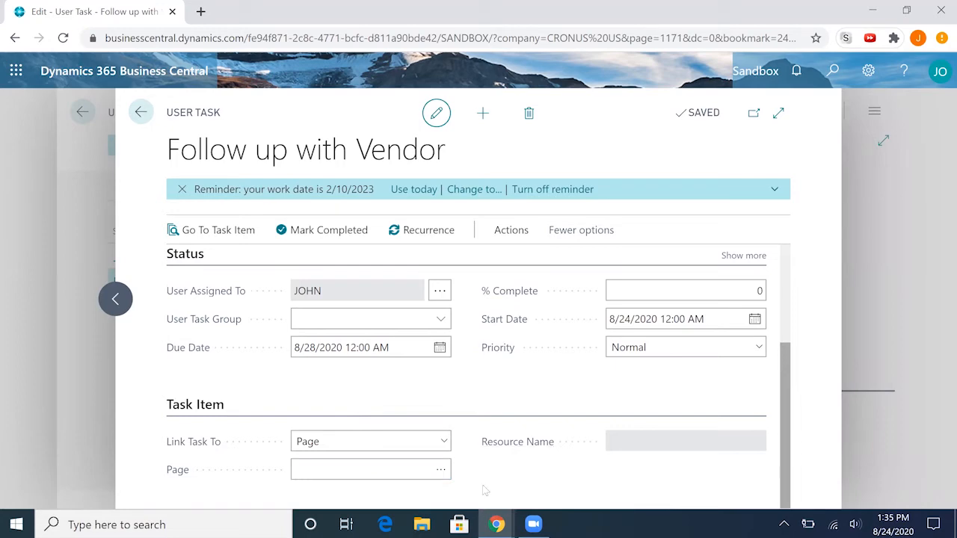
Step: Link the task to the Vendor List page and return to the User Tasks list
click(371, 469)
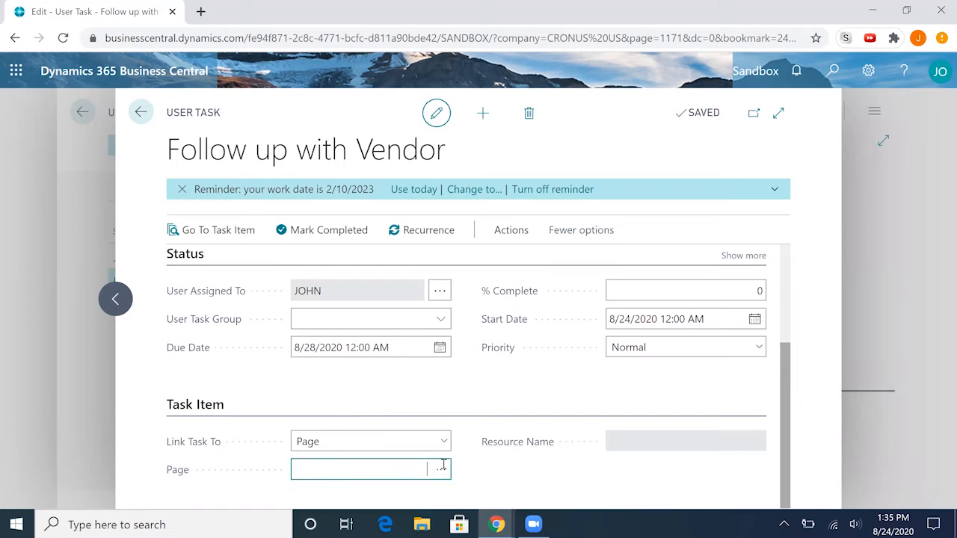
click(442, 469)
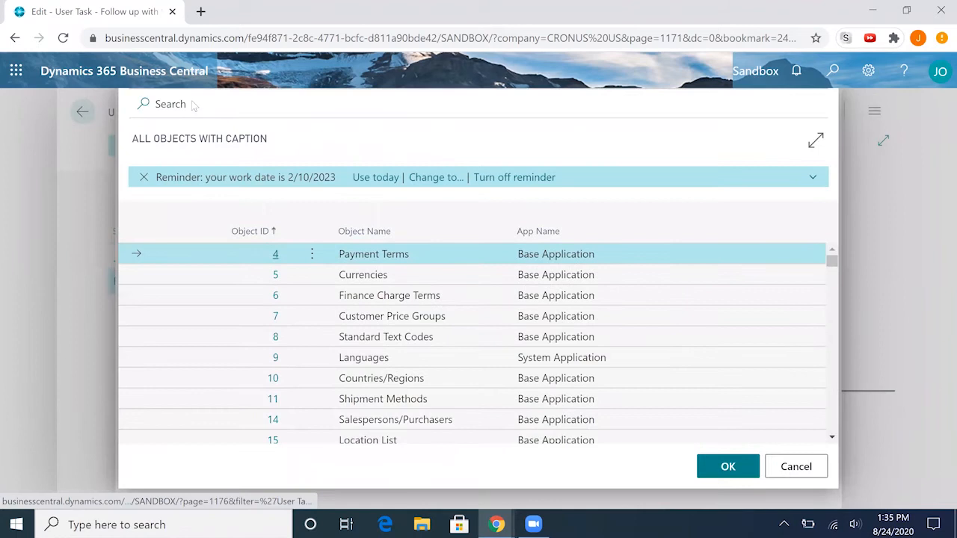
text(vendor)
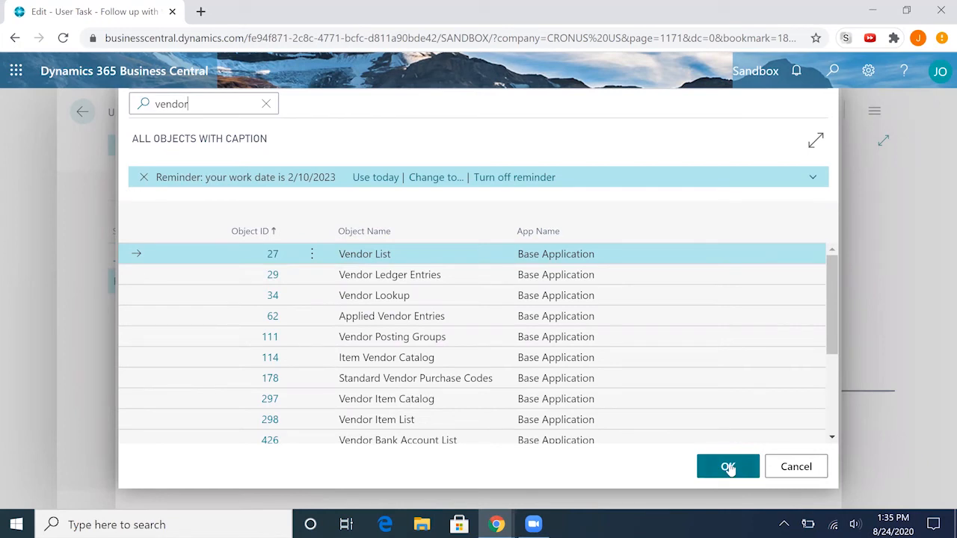
click(726, 466)
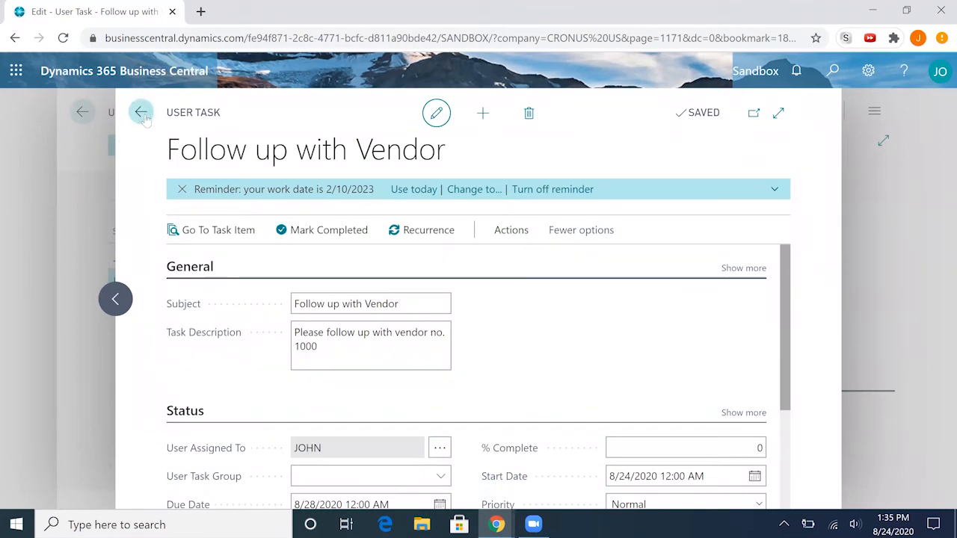
click(141, 112)
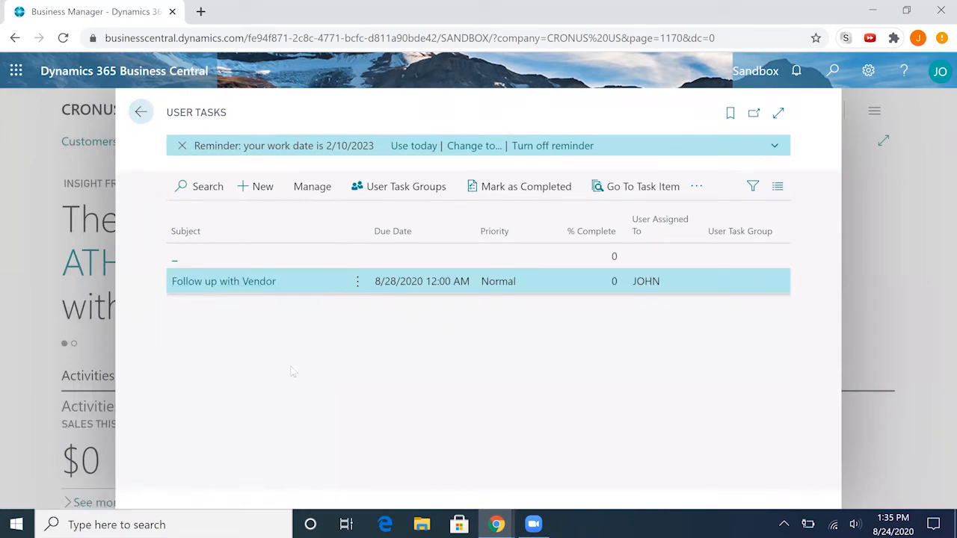
Step: From the Role Center's Pending User Tasks tile, open the Follow up with Vendor task
click(140, 112)
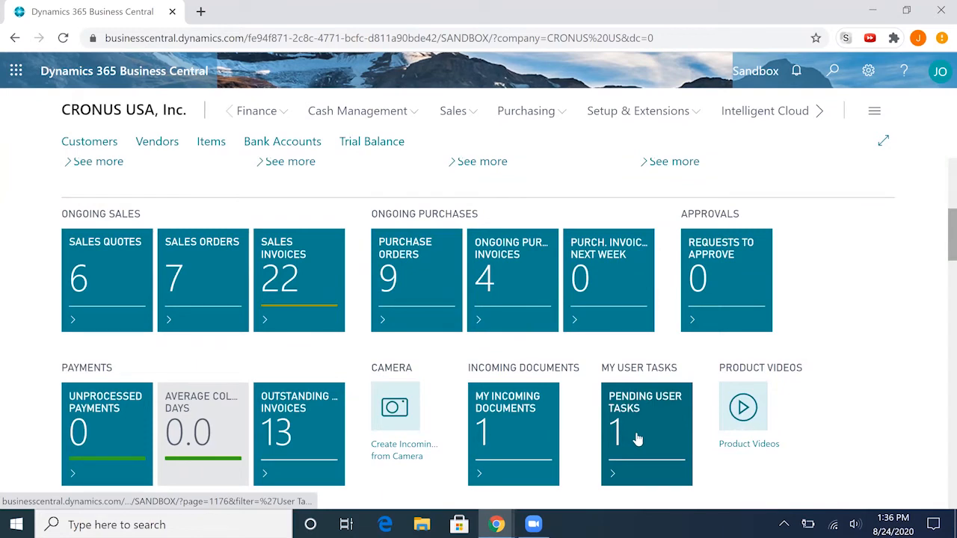
mouse_move(625, 417)
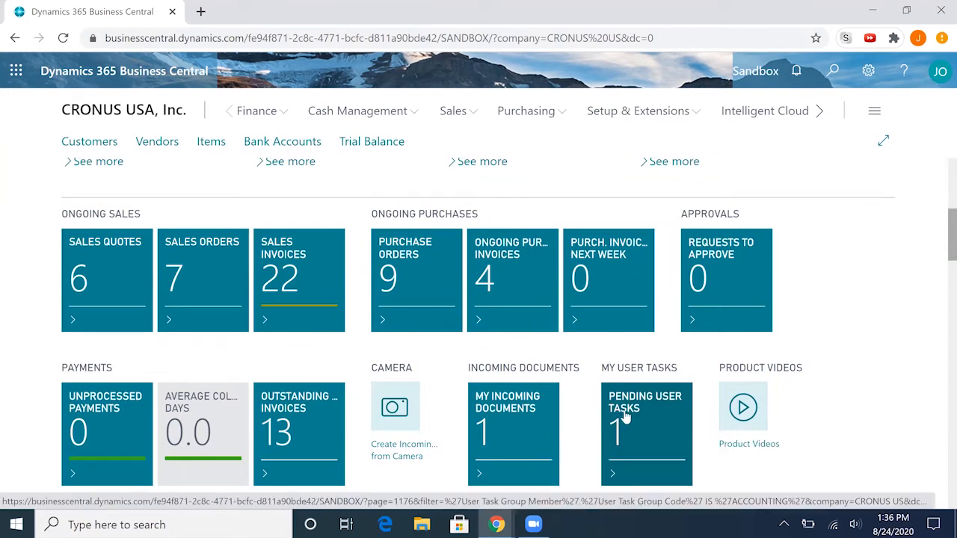
click(646, 402)
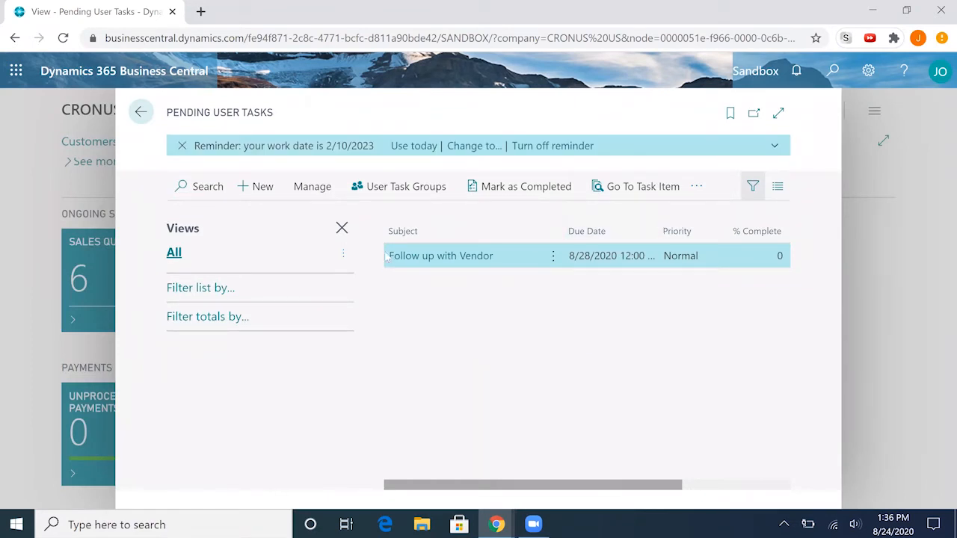
click(341, 227)
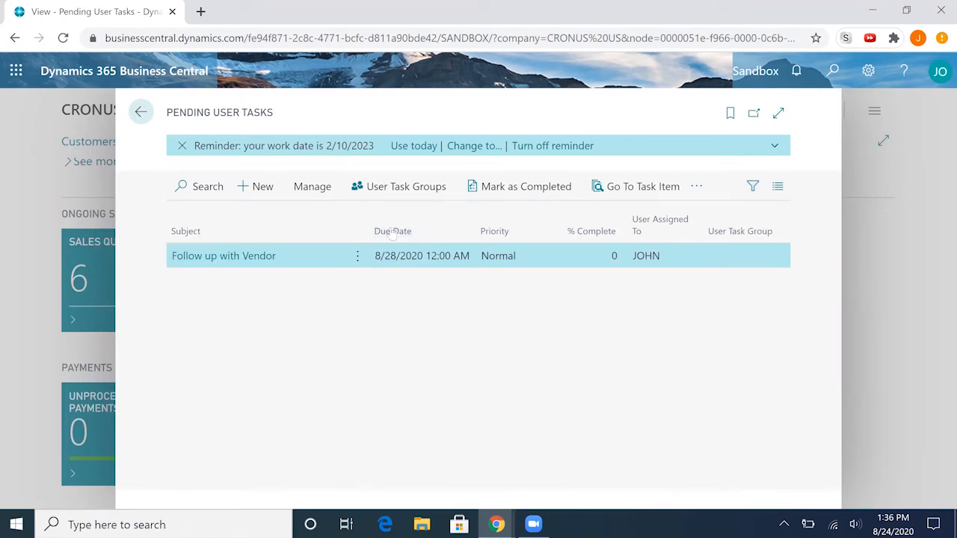
mouse_move(571, 257)
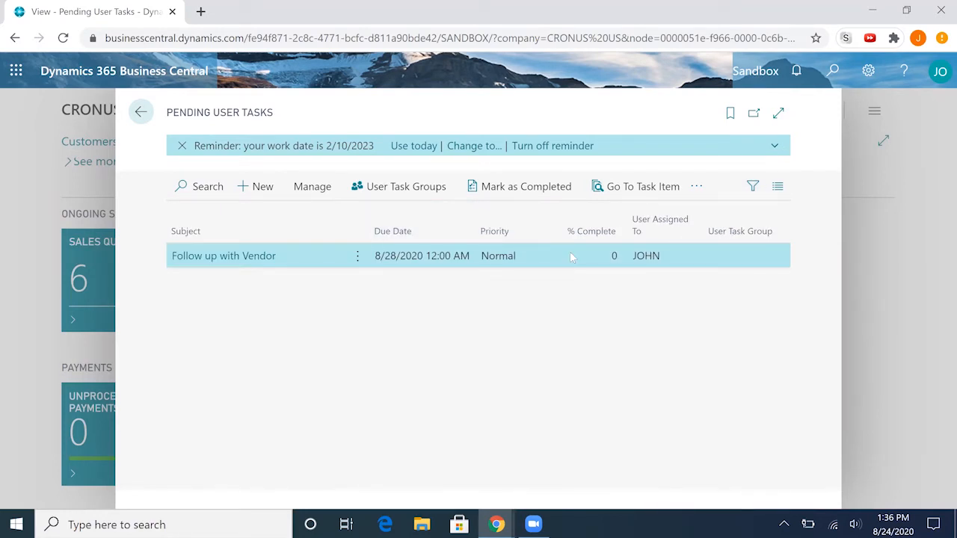
mouse_move(224, 256)
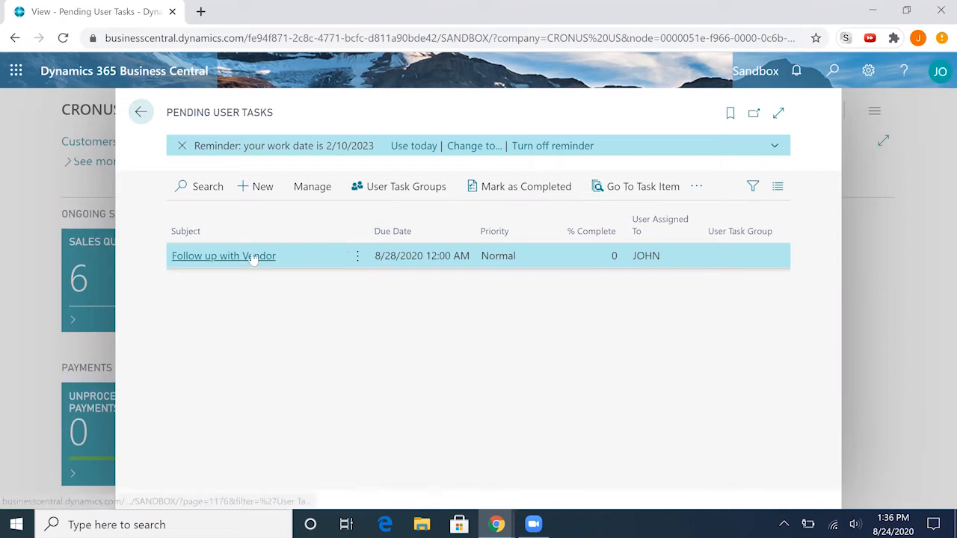
click(223, 255)
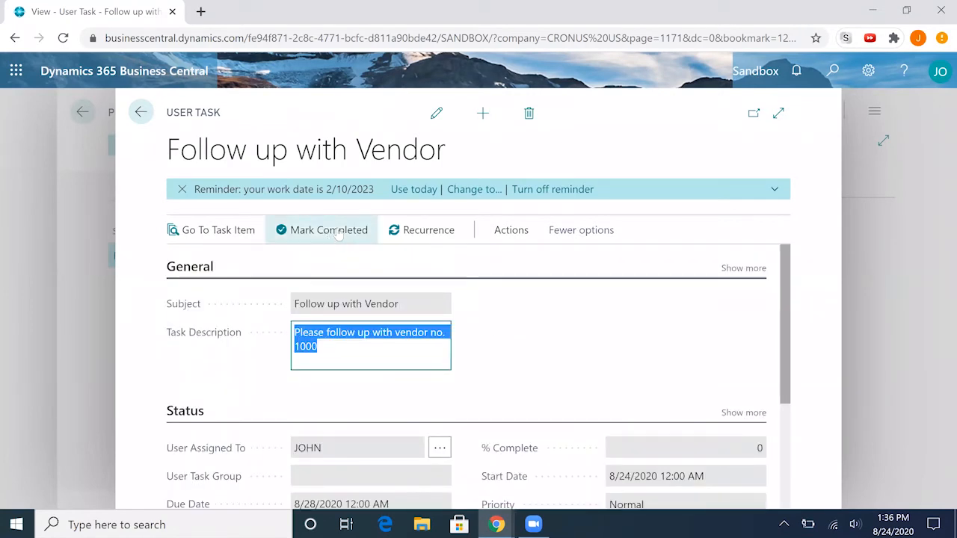
Step: Mark the Follow up with Vendor task completed and return home
click(327, 230)
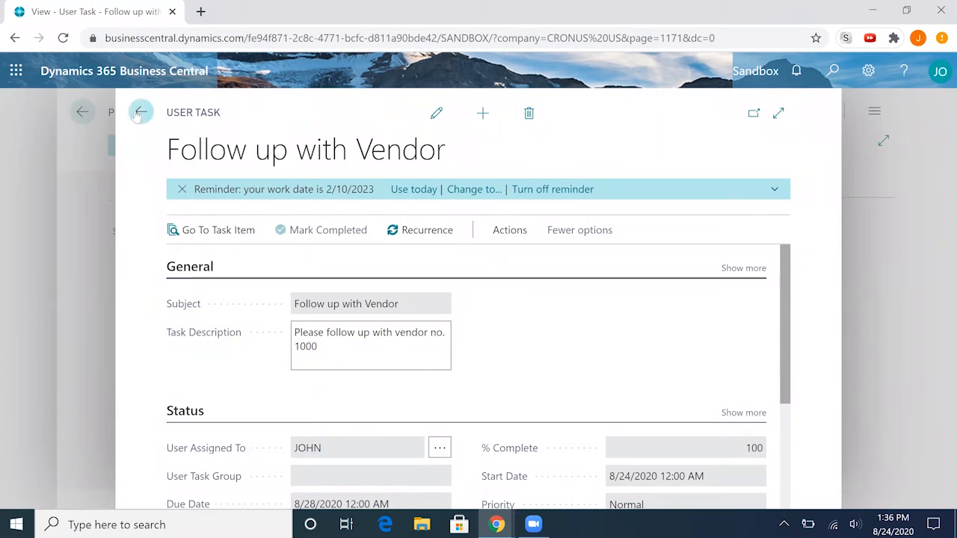
click(140, 112)
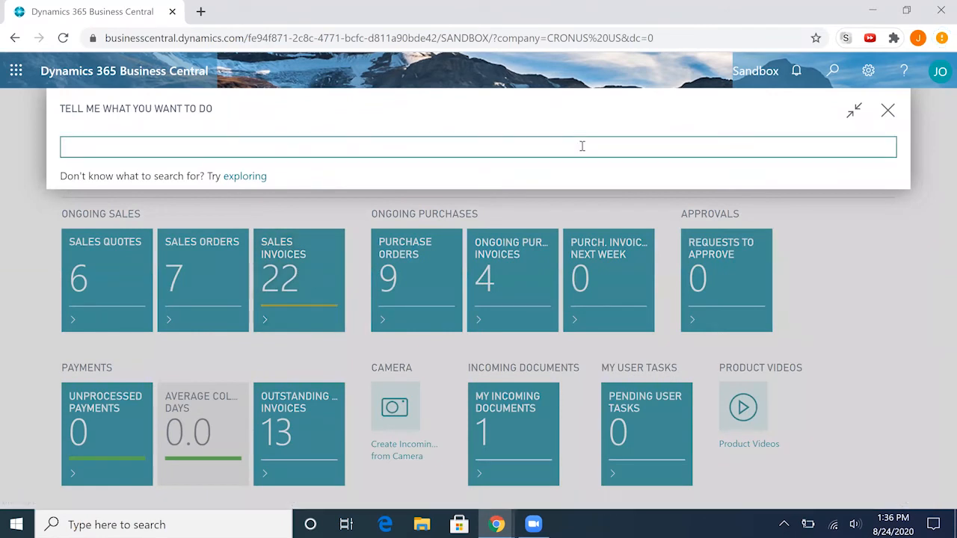
Step: Open User Tasks and create a new task with Subject 'AR Review'
text(user tasks)
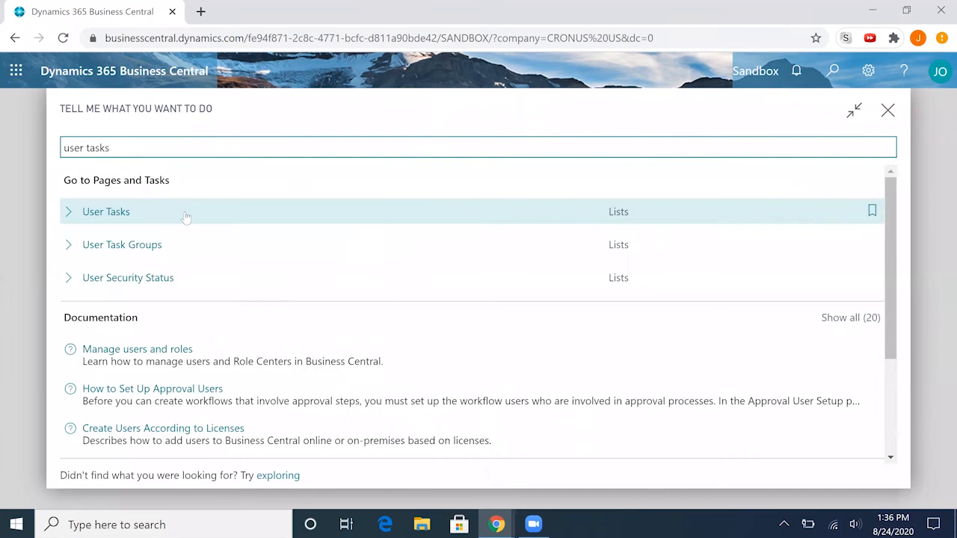
click(105, 213)
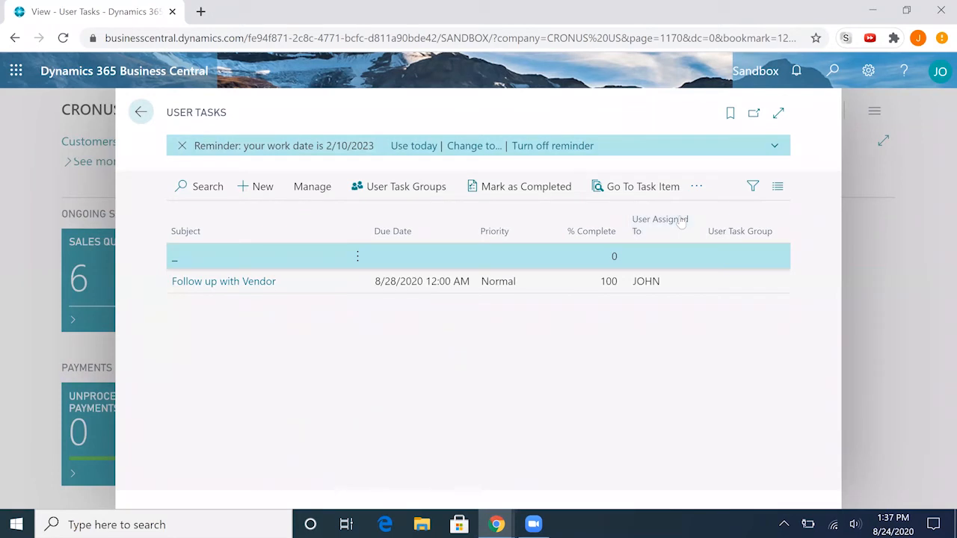
mouse_move(616, 248)
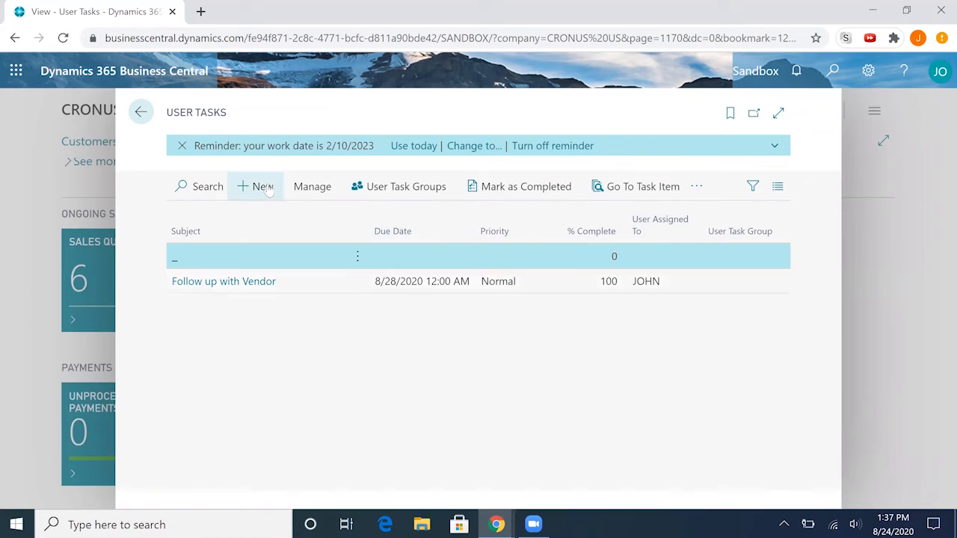
click(256, 185)
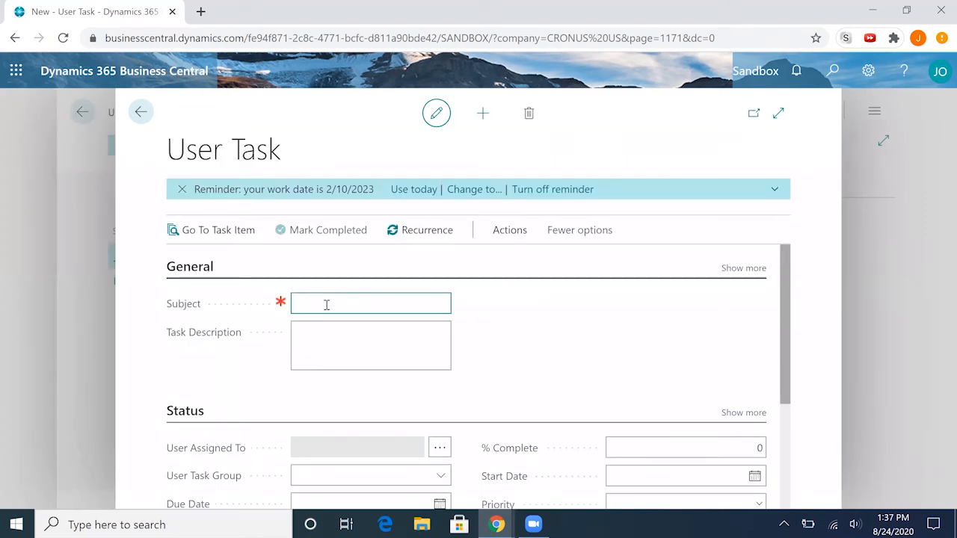
text(A)
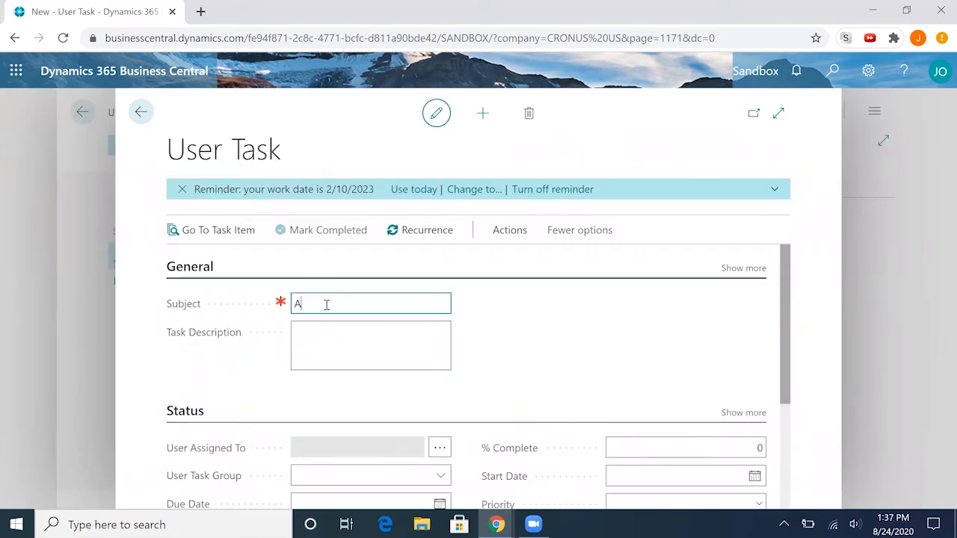
text(R Rev)
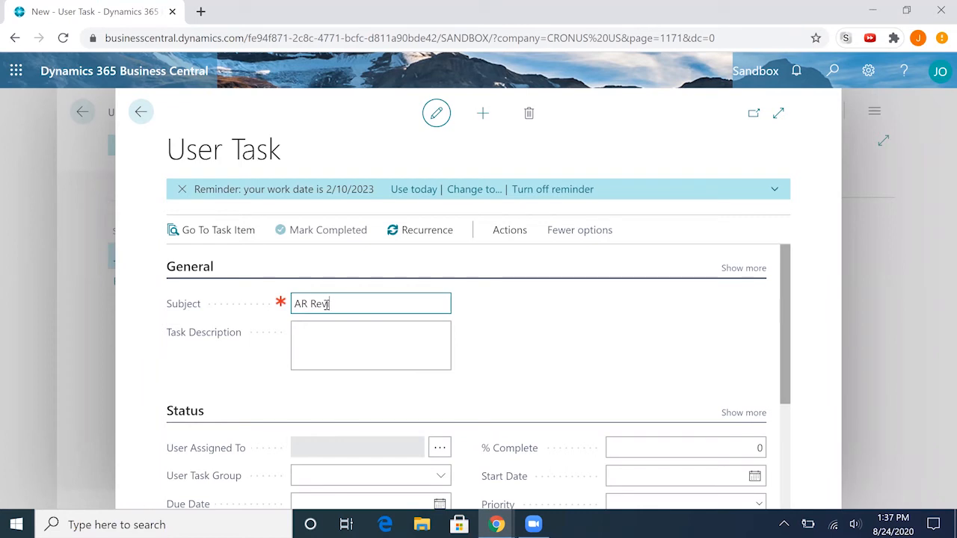
Step: Enter description 'Please review AR report with Manager' and bring up Recurrence
click(371, 344)
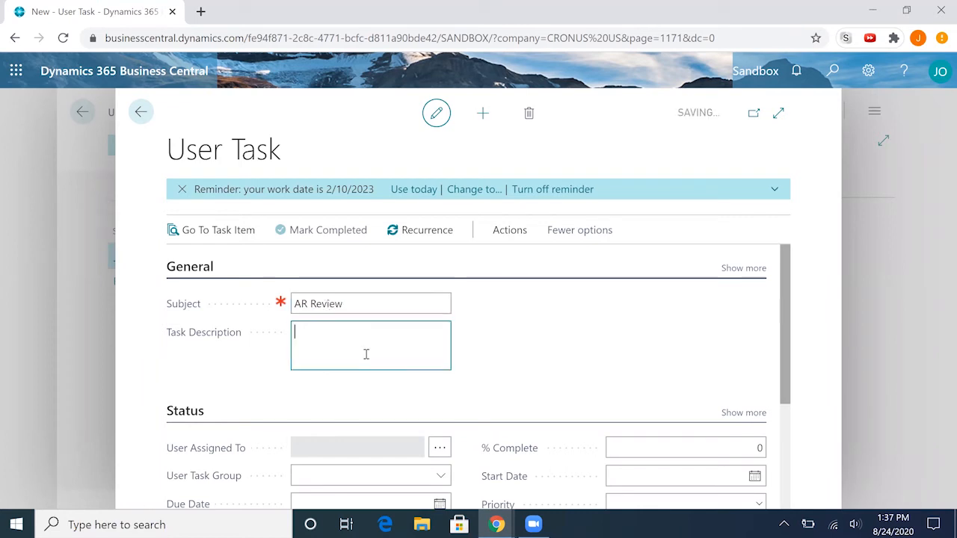
text(Please review)
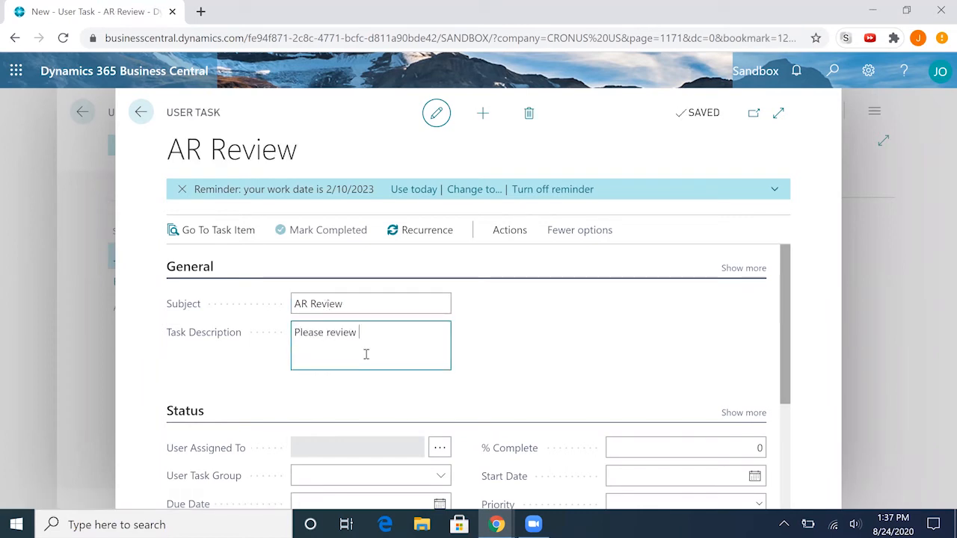
text(AR)
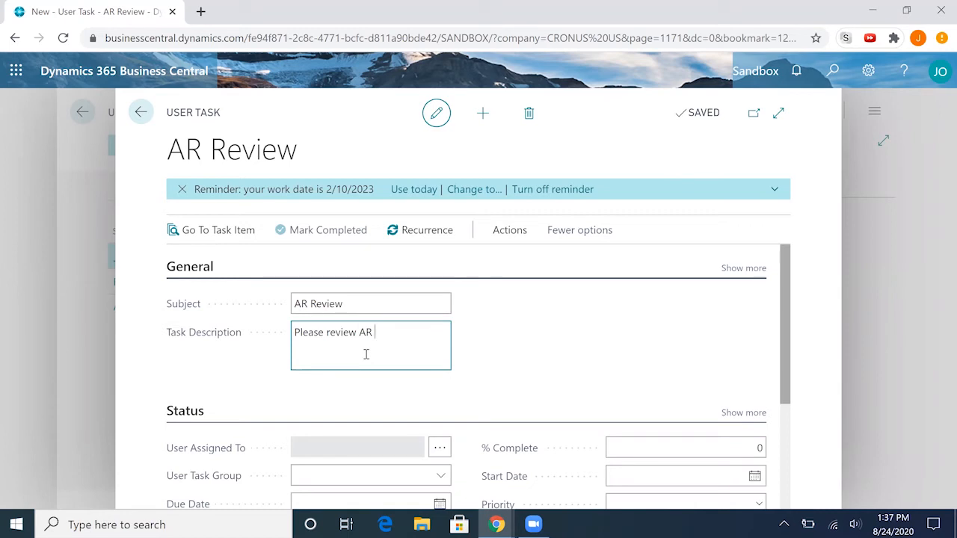
text(report with Manager)
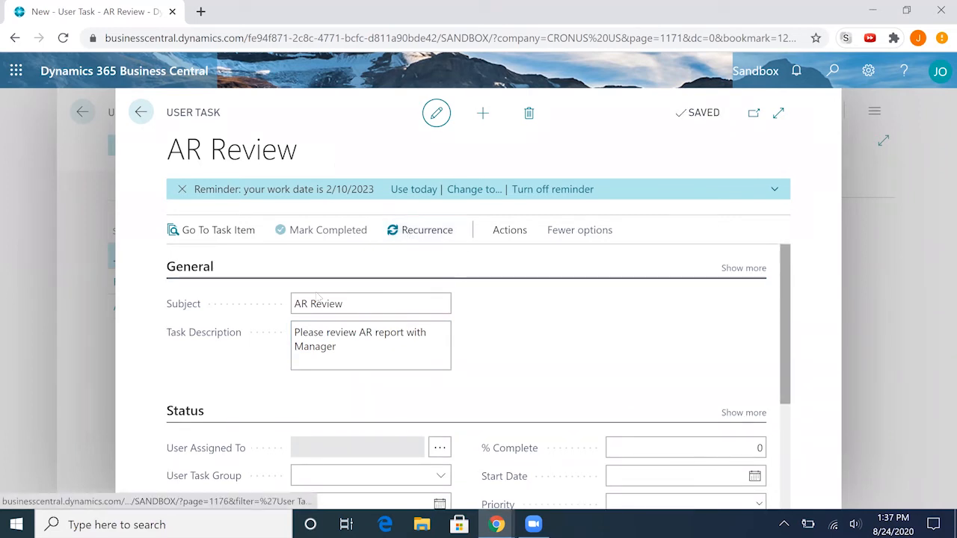
click(419, 231)
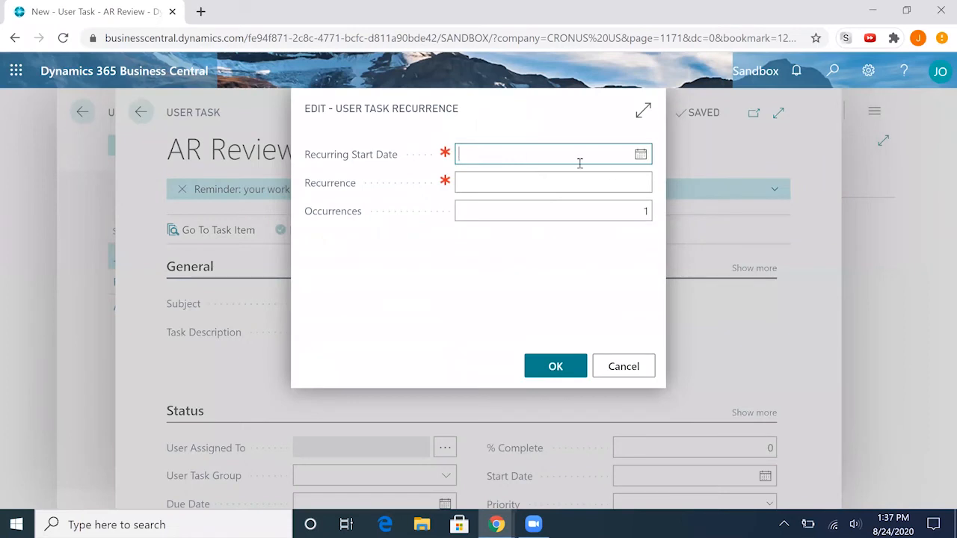
Step: Set recurrence start 8/31/2020, formula 1M and 6 occurrences, then confirm
click(640, 154)
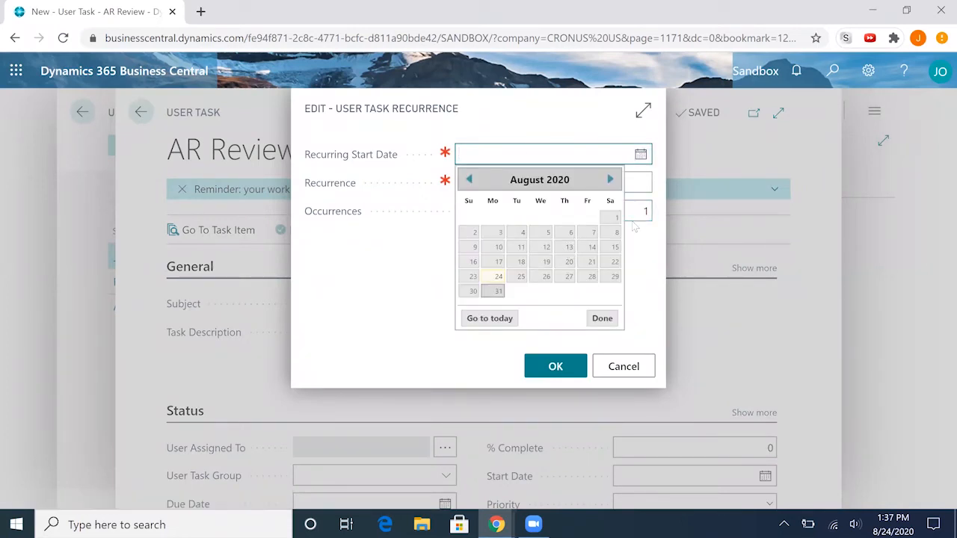
click(498, 290)
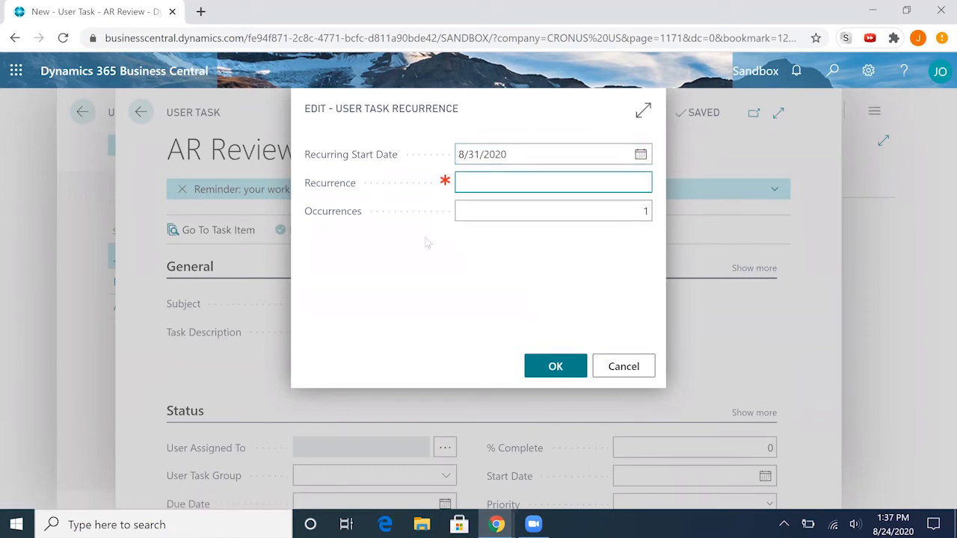
mouse_move(419, 233)
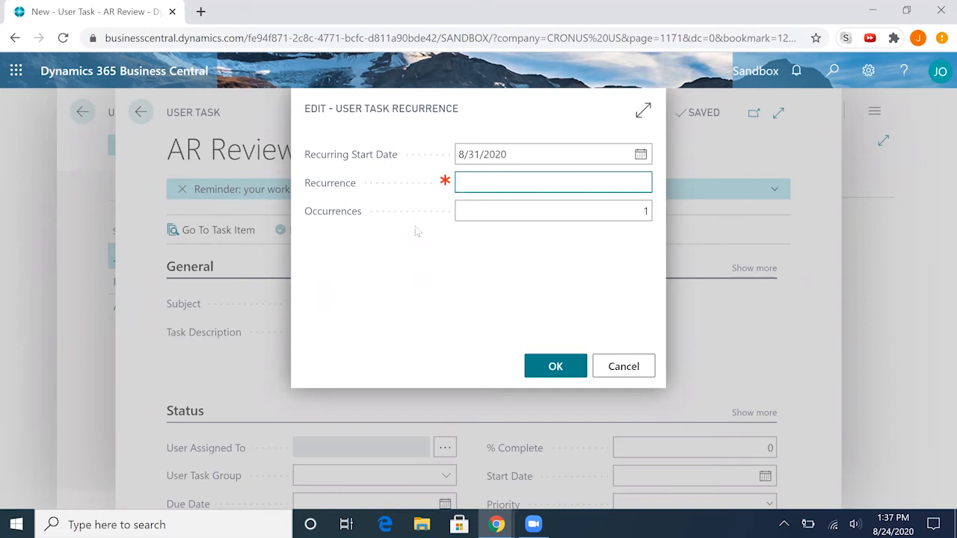
text(1M)
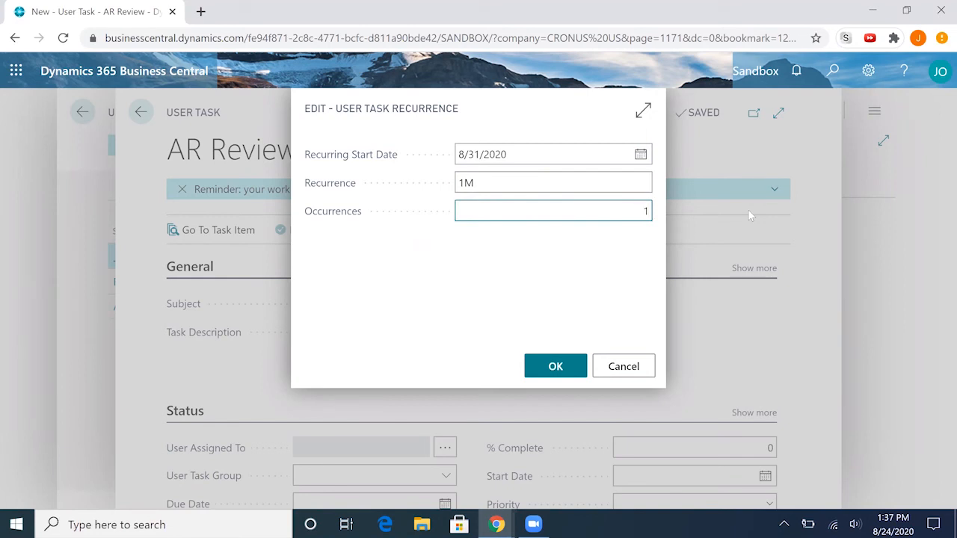
text(6)
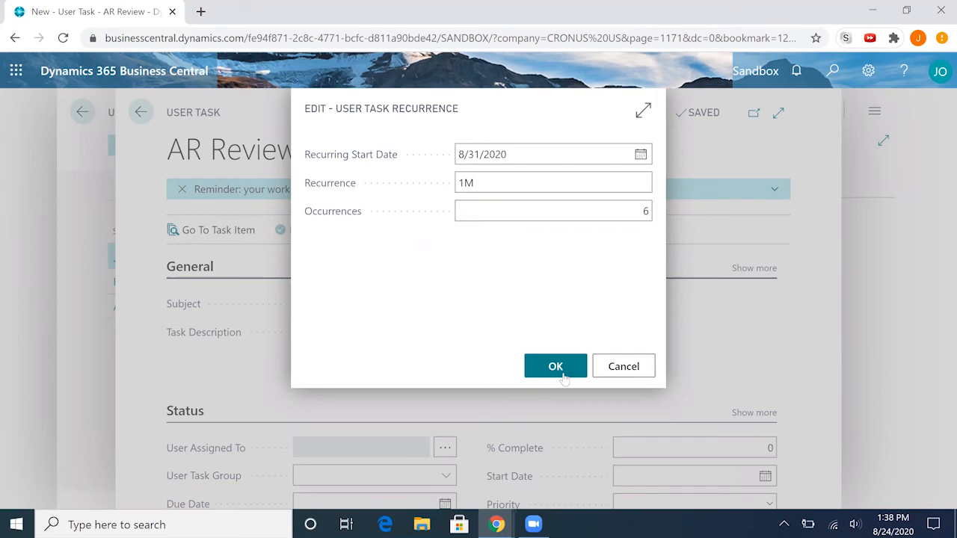
click(555, 366)
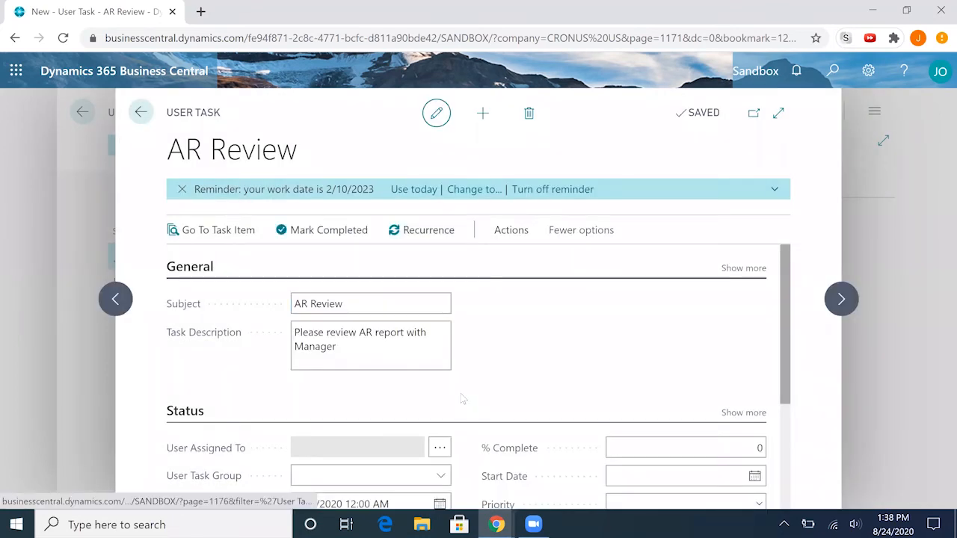
Step: Assign the task to user JOHN with start date 8/31/2020 and Normal priority
scroll(down, 3)
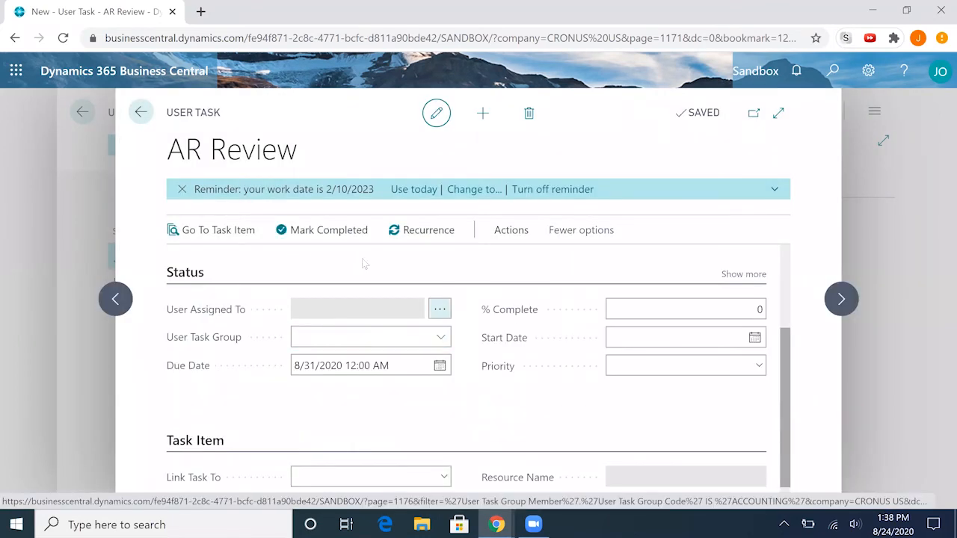
click(439, 308)
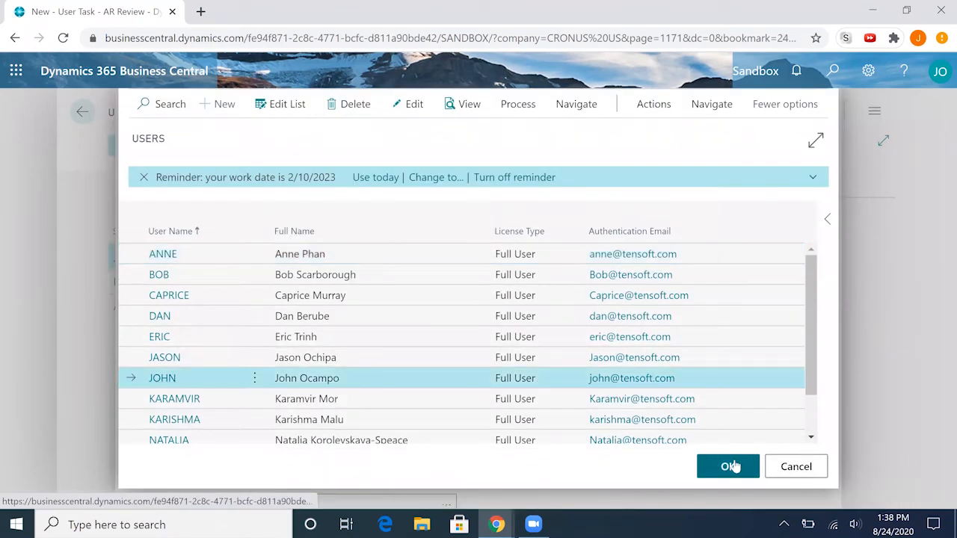
click(727, 466)
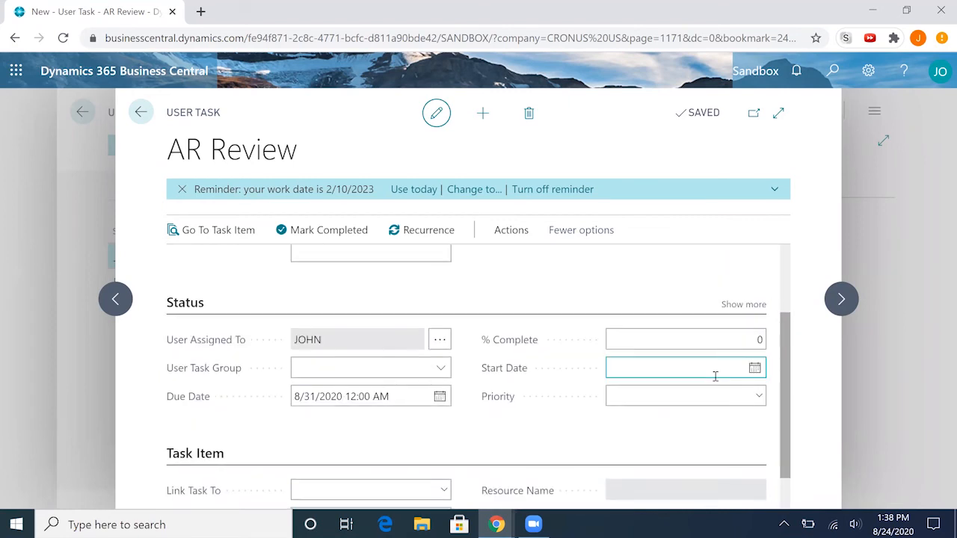
click(753, 368)
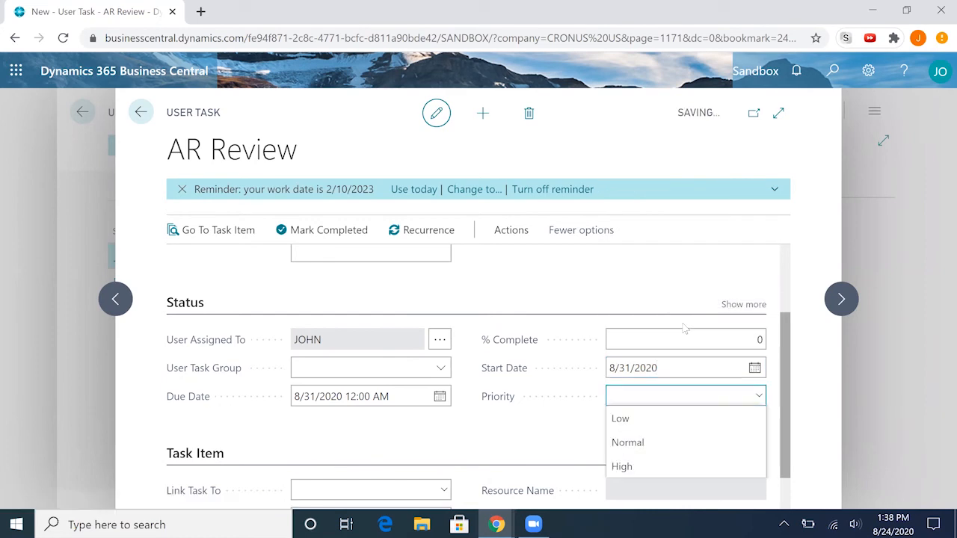
click(627, 443)
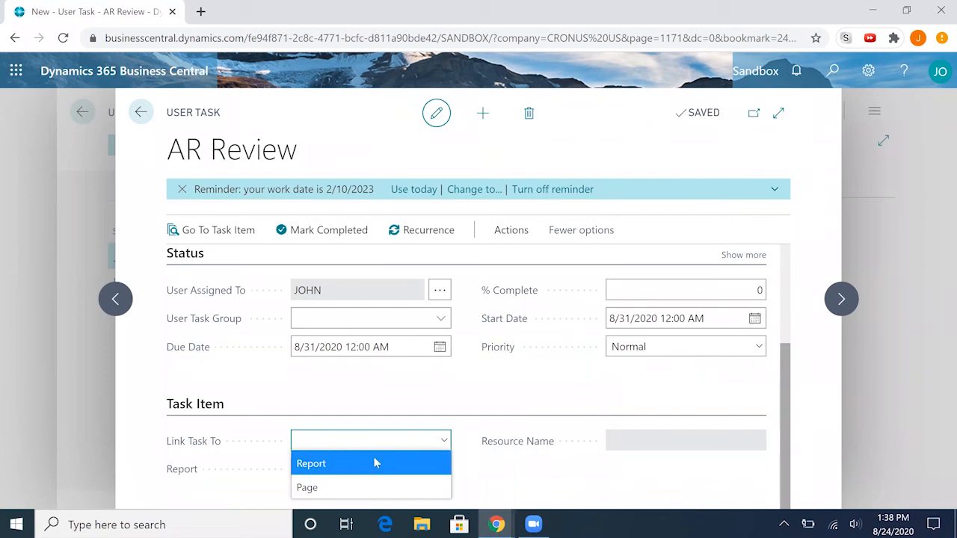
Step: Set Link Task To Report and choose Aged Accounts Receivable (120) via an 'Aged' search
click(311, 463)
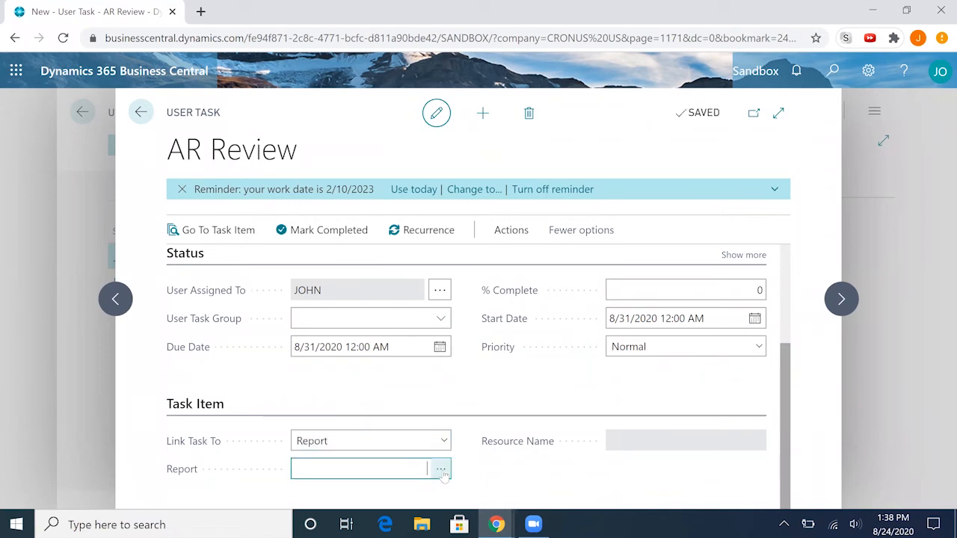
click(439, 469)
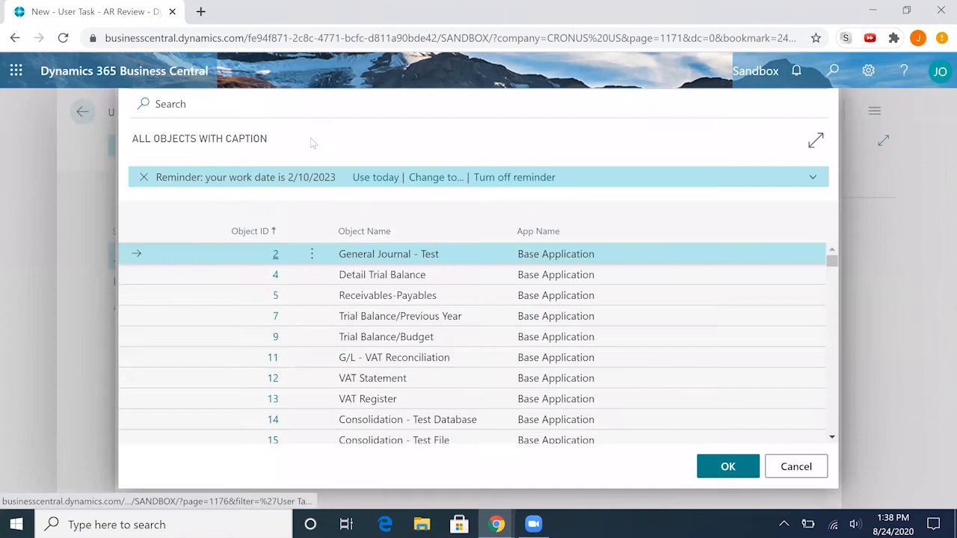
click(204, 103)
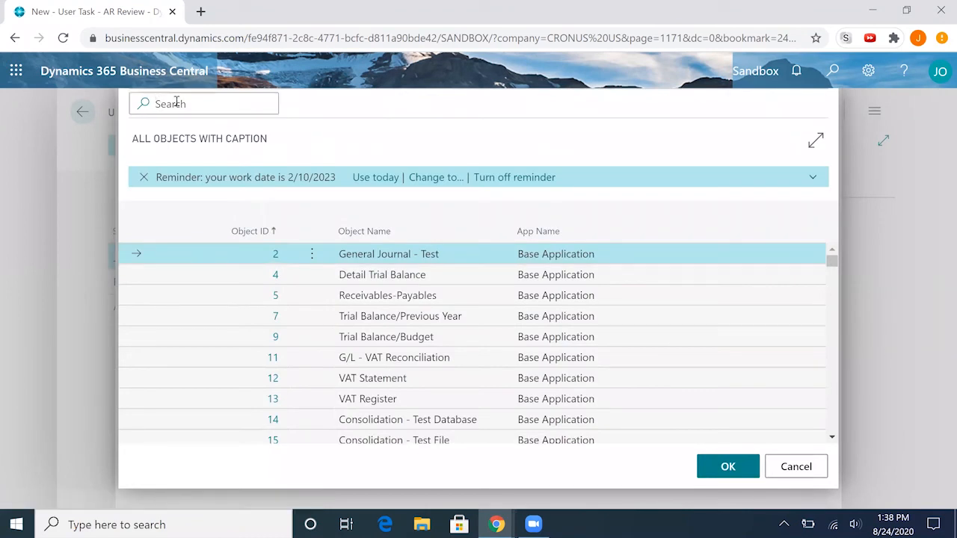
text(Aged)
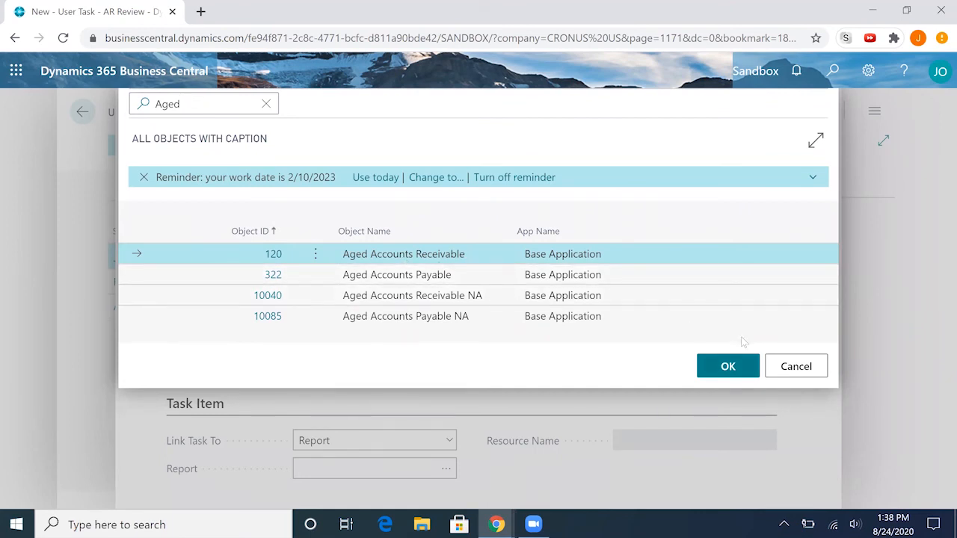
click(726, 365)
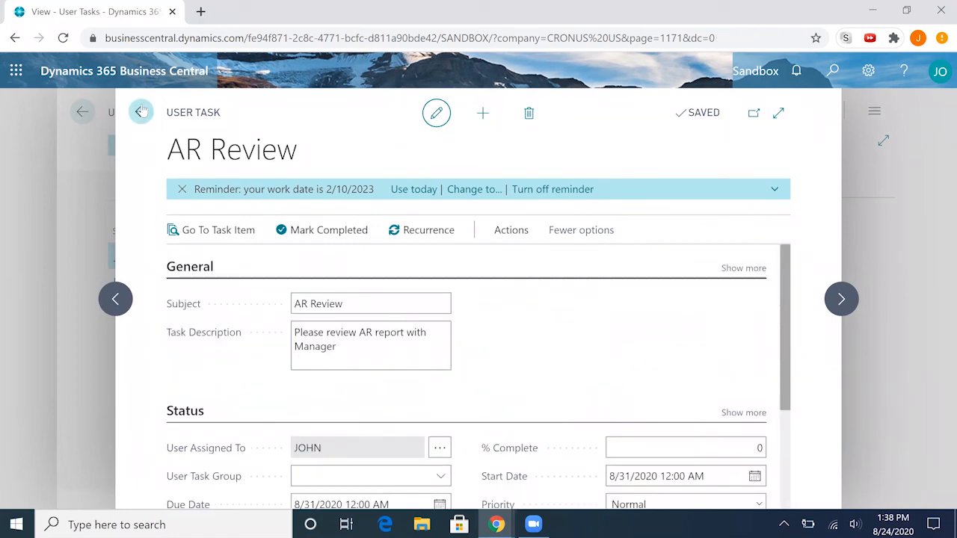
Step: Go back to the Role Center and open the pending AR Review task from Pending User Tasks
click(140, 112)
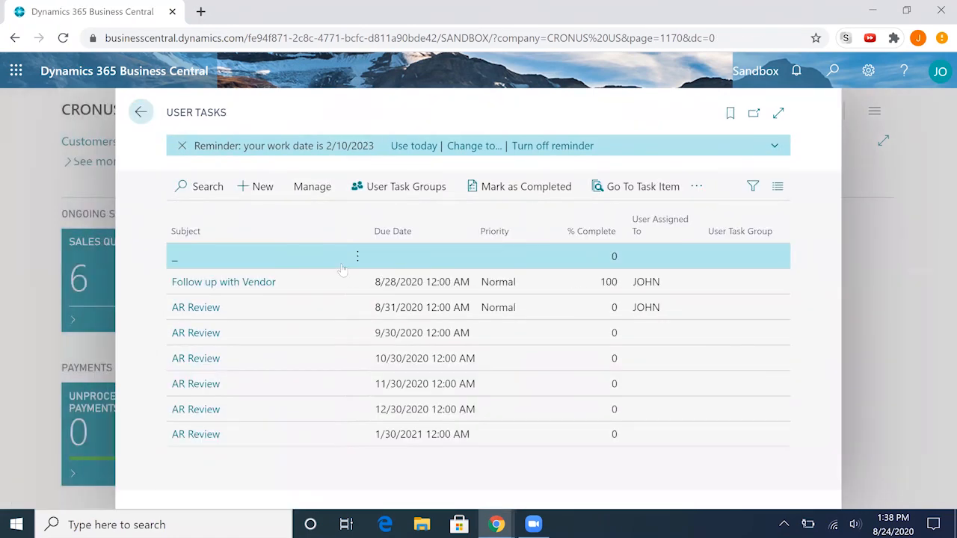
click(141, 112)
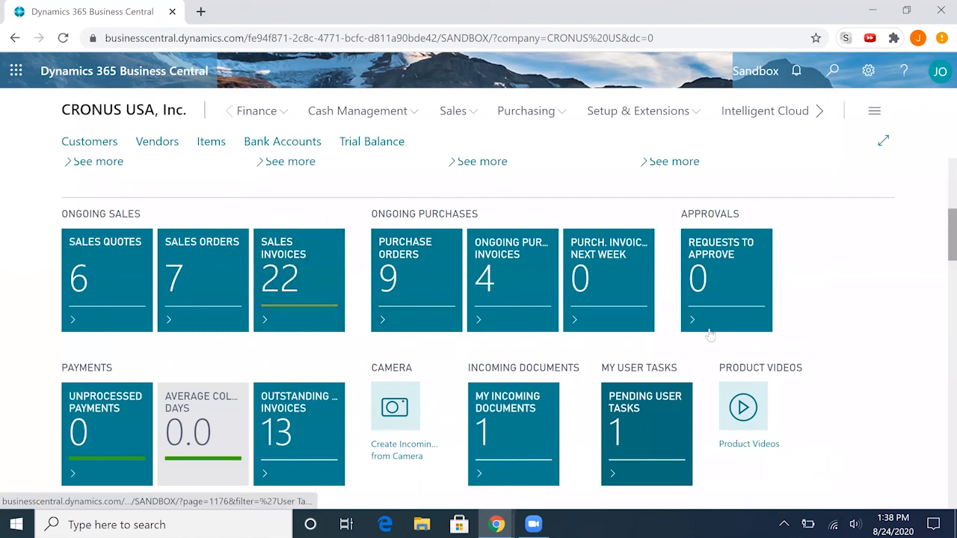
mouse_move(666, 451)
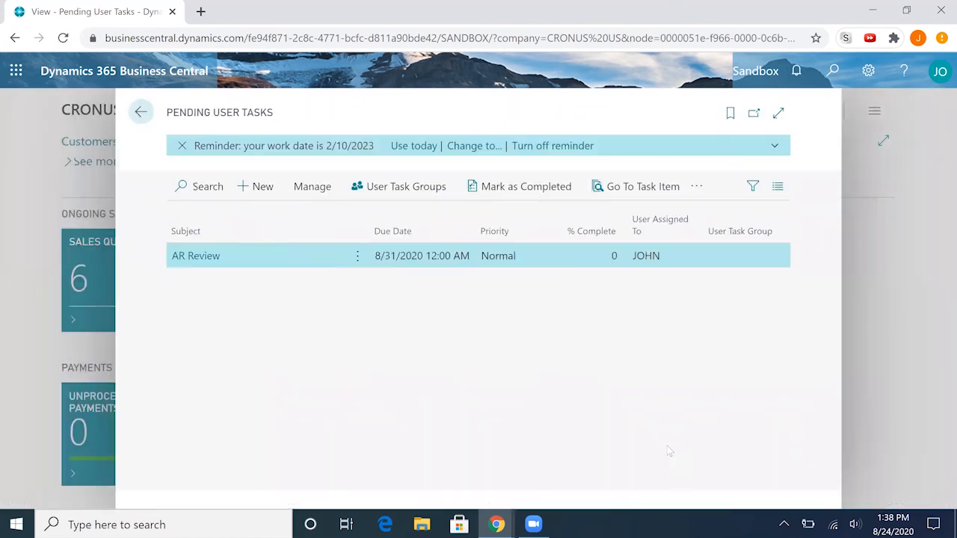
mouse_move(311, 274)
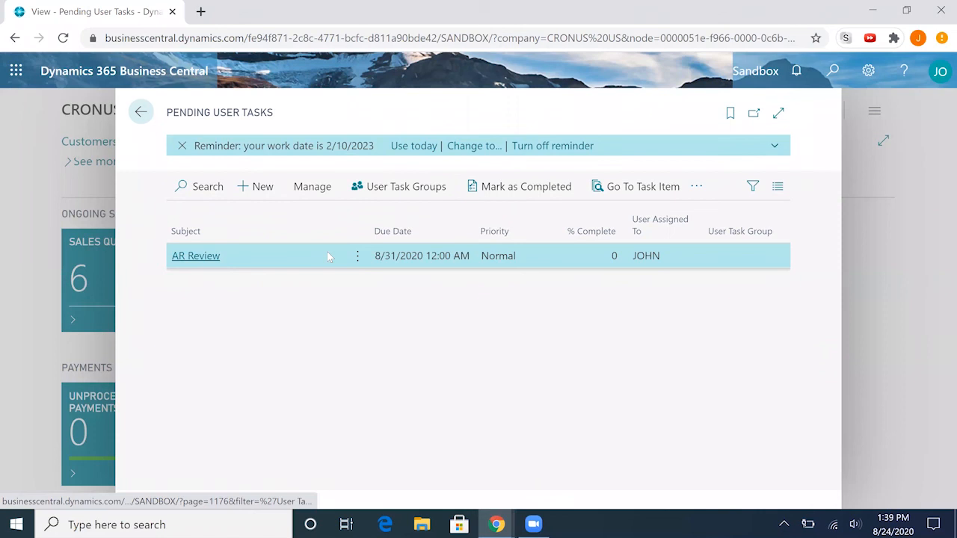
click(195, 255)
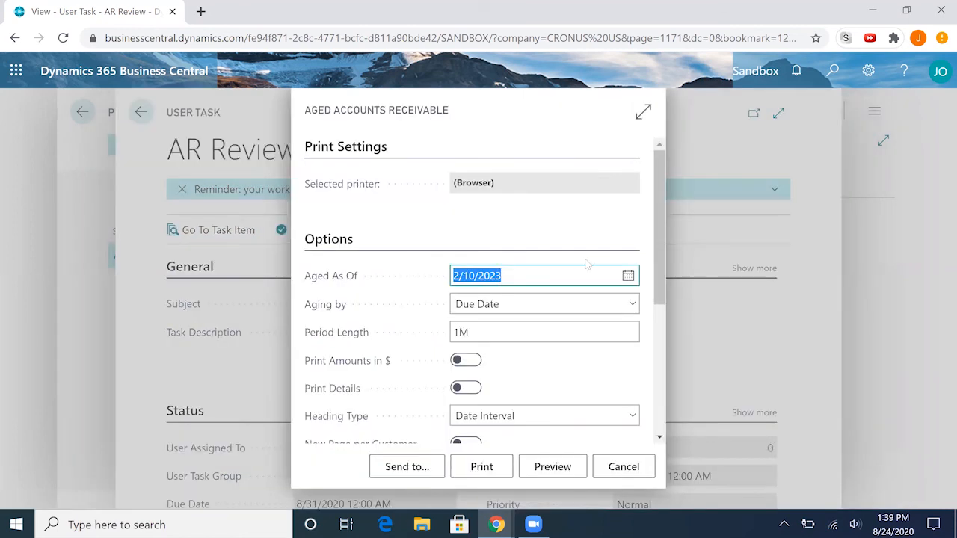
mouse_move(197, 424)
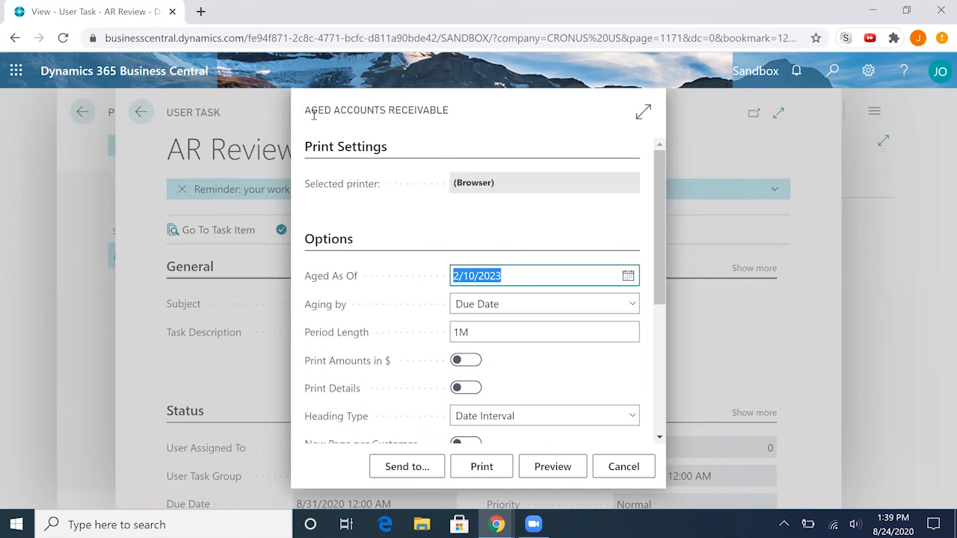
mouse_move(529, 248)
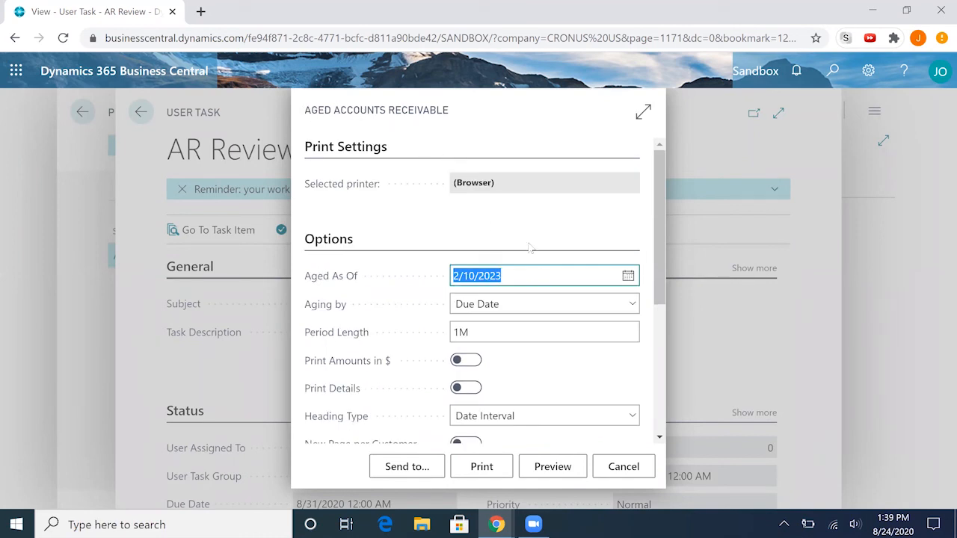
Step: Review the Aged Accounts Receivable request options and cancel without running the report
scroll(down, 3)
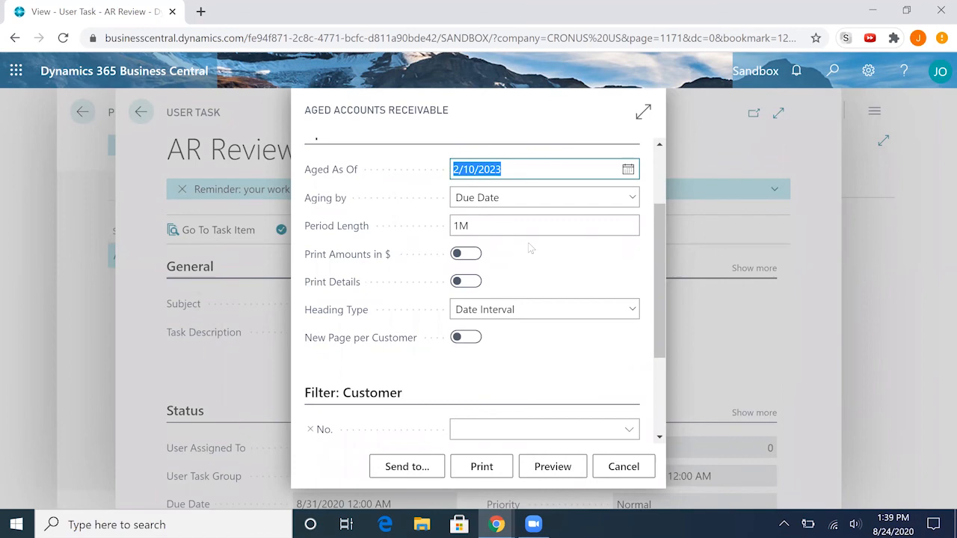
scroll(down, 3)
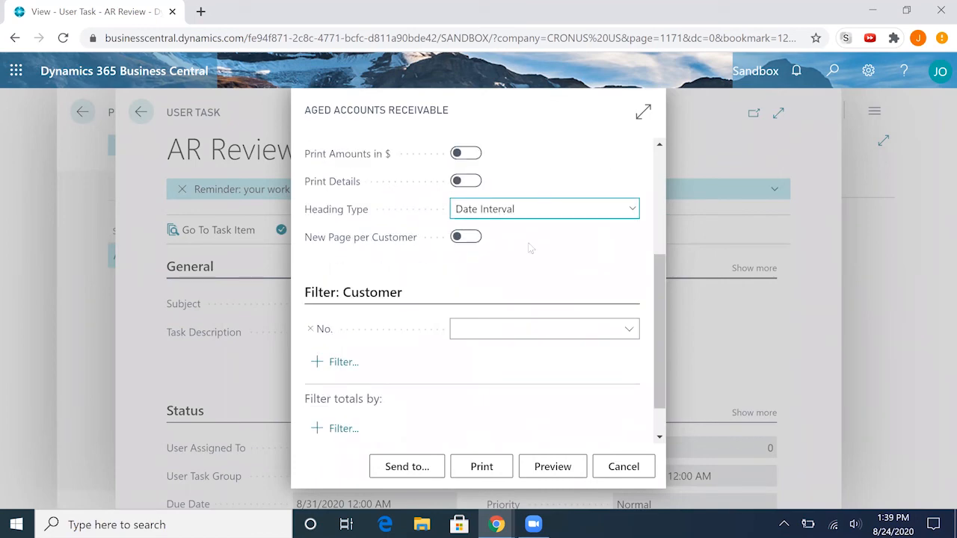
scroll(down, 3)
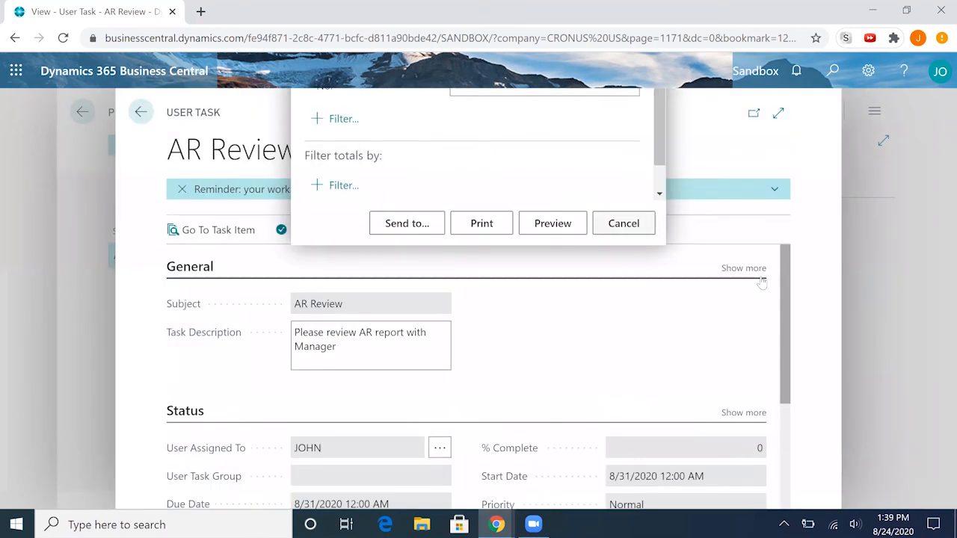
click(624, 223)
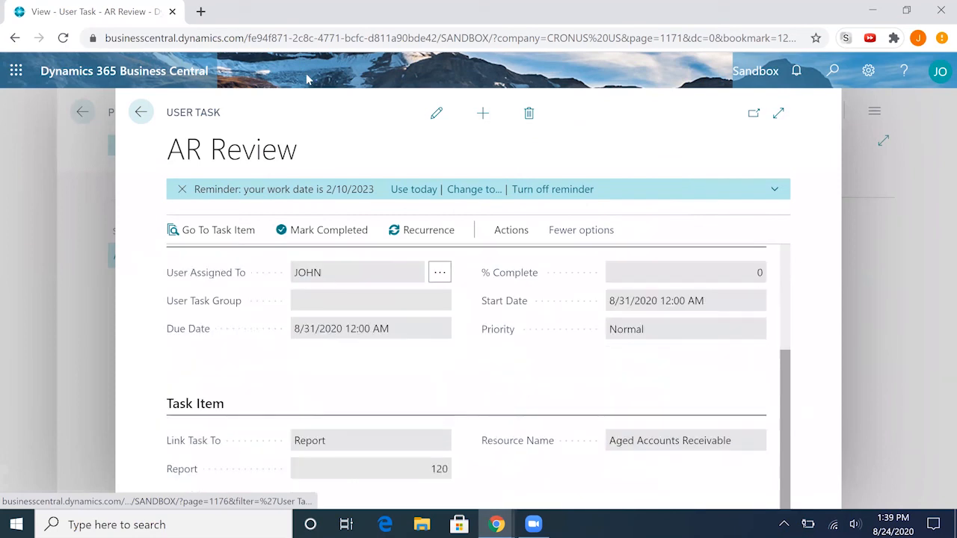
Step: Go back from the User Task card and Pending User Tasks to the home page
click(141, 112)
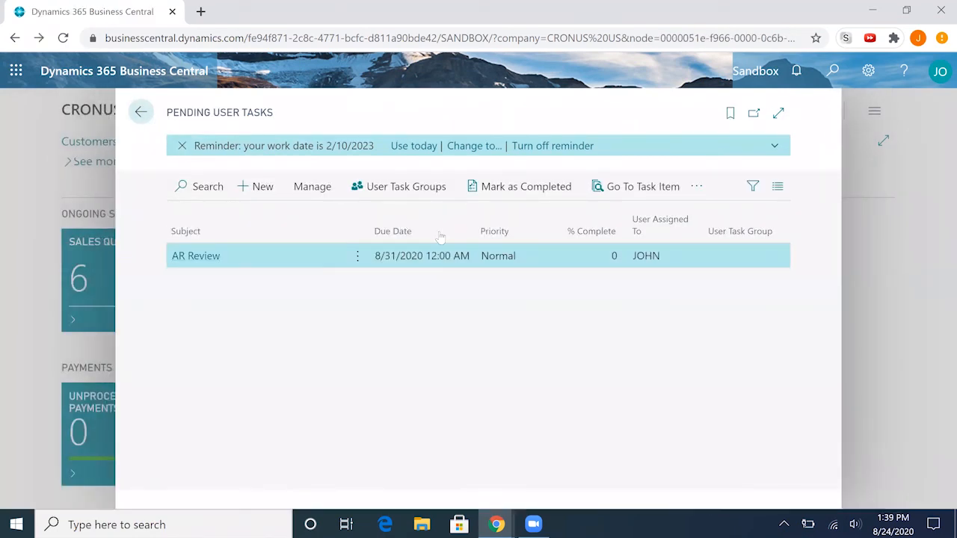
click(140, 112)
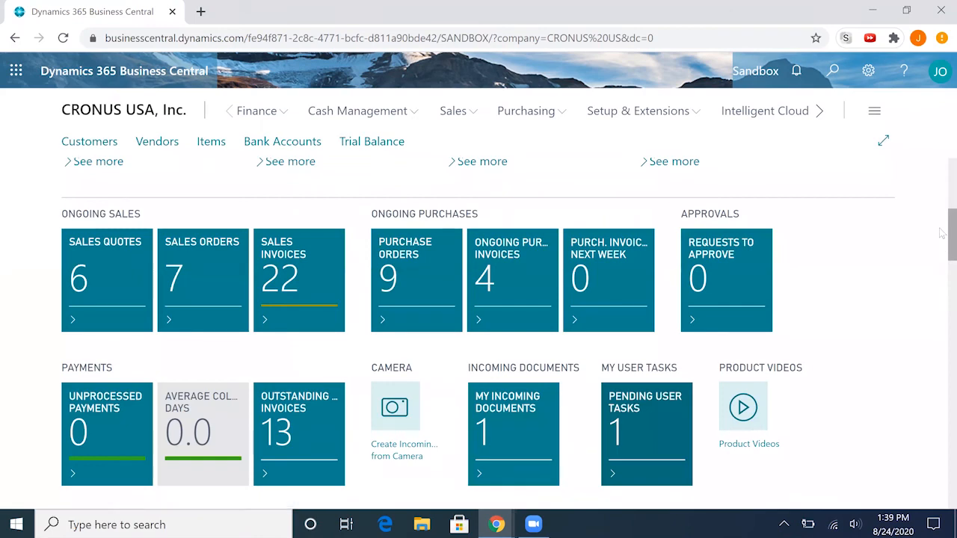